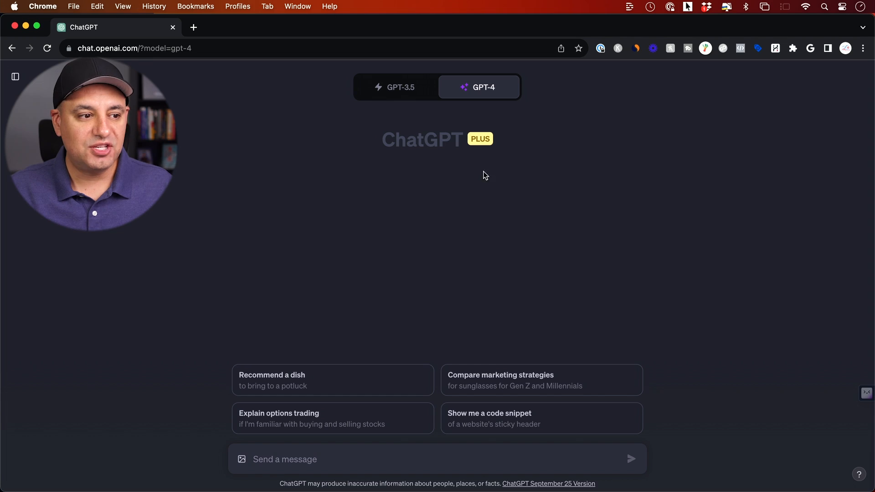
pyautogui.moveTo(403, 119)
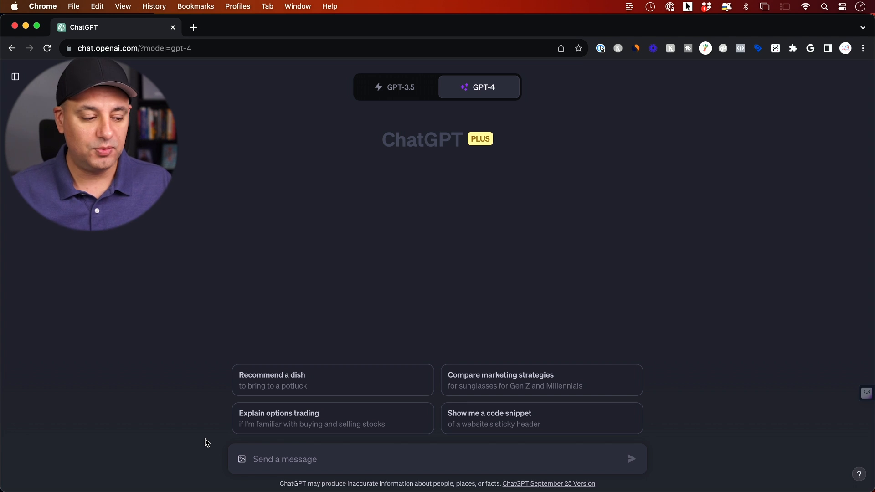
# Step: Start attaching an image and choose the pyramid top-view puzzle screenshot in the picker
pyautogui.click(479, 88)
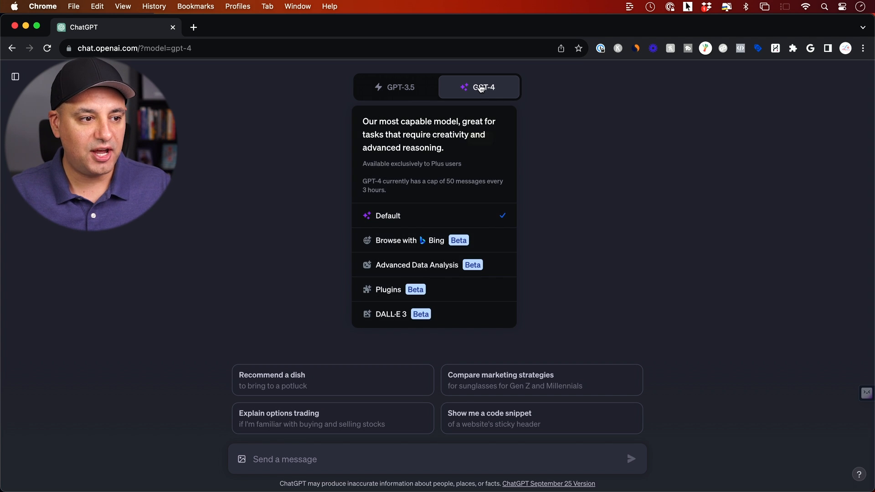
pyautogui.moveTo(447, 219)
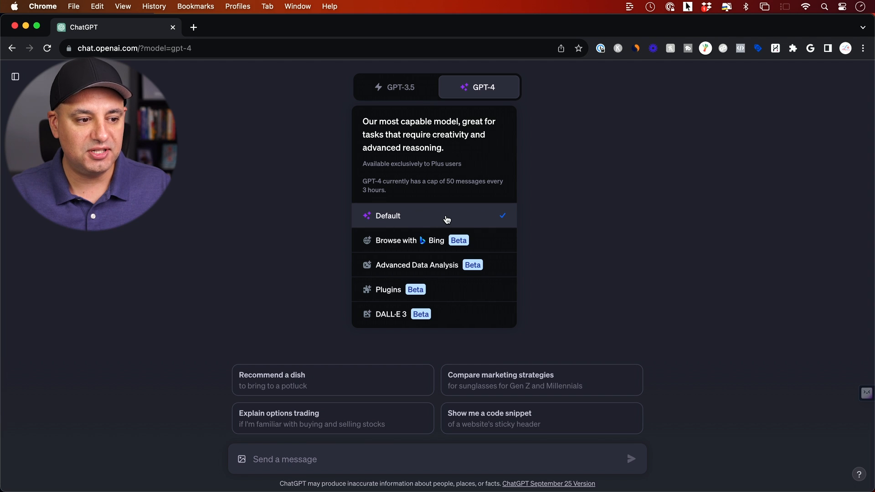
pyautogui.moveTo(398, 316)
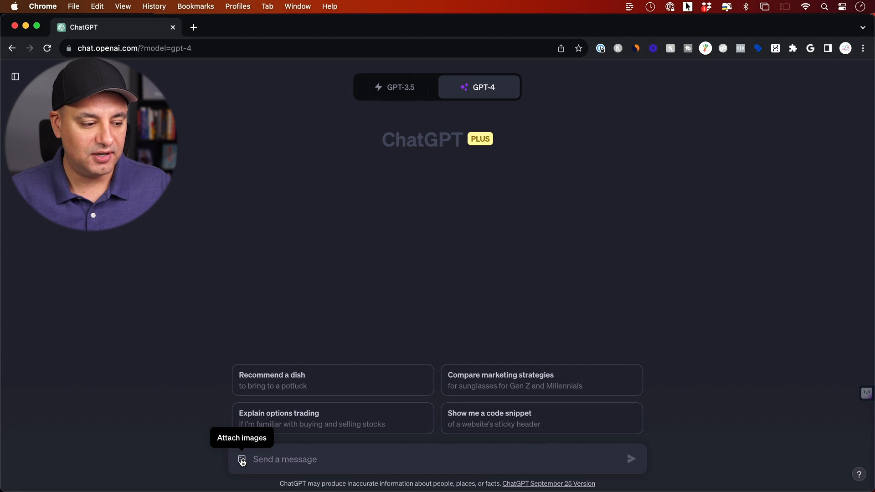
pyautogui.click(241, 462)
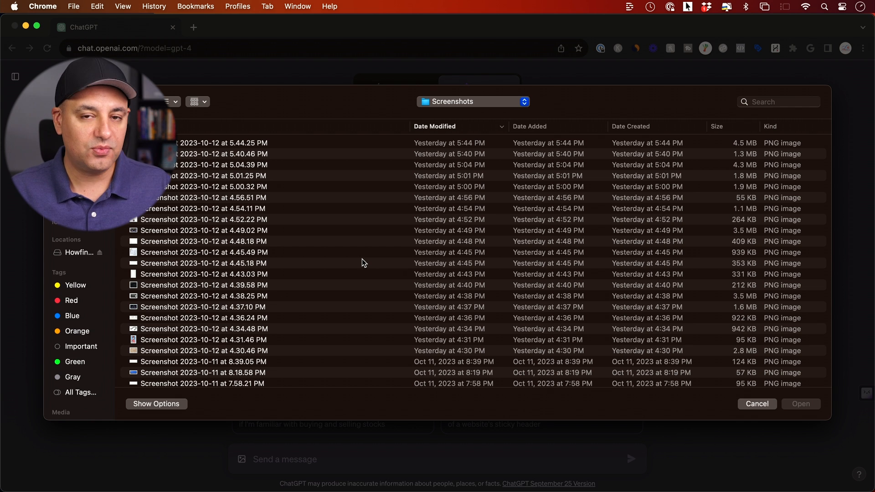
pyautogui.click(756, 404)
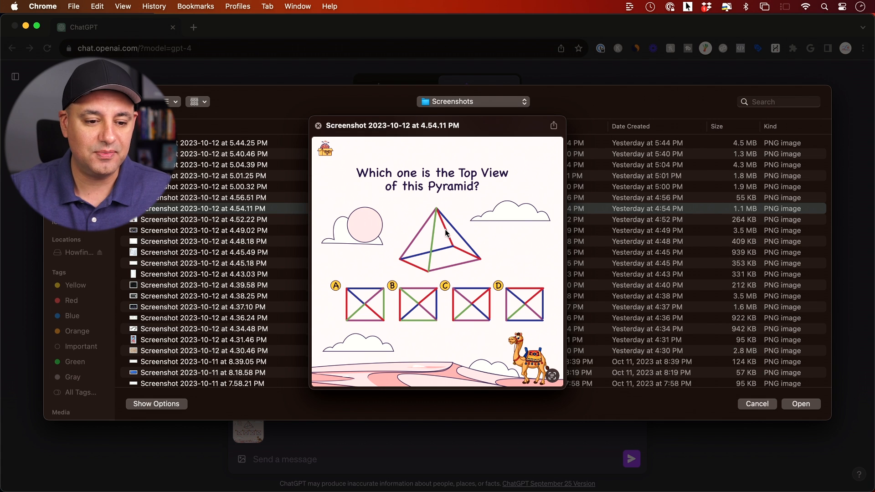
pyautogui.moveTo(461, 235)
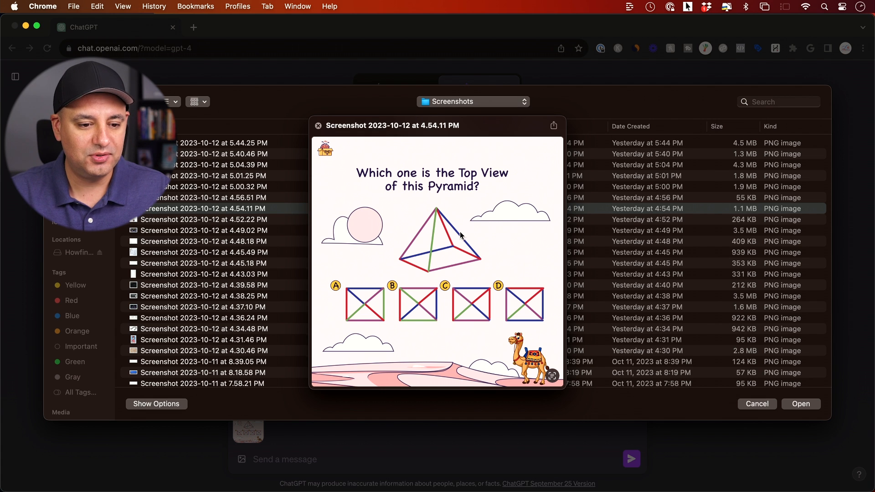
# Step: Attach the pyramid screenshot for GPT-4 to solve and review its option-C reasoning
pyautogui.click(801, 404)
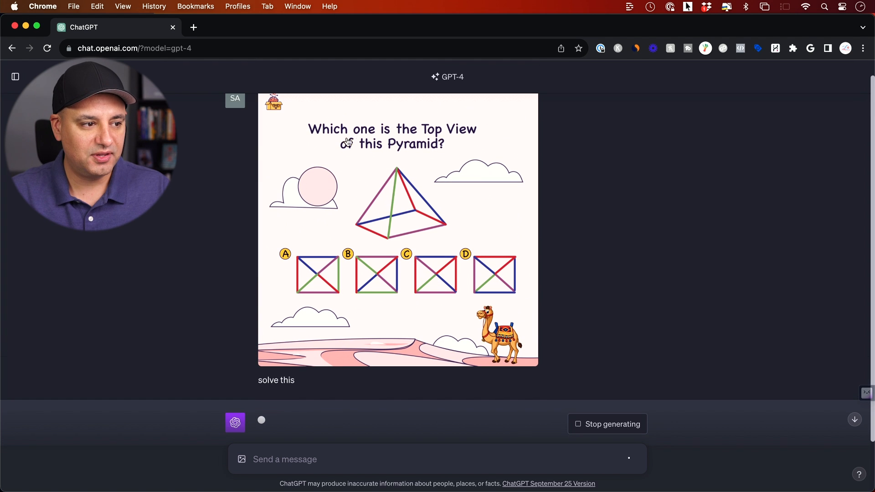
pyautogui.moveTo(416, 146)
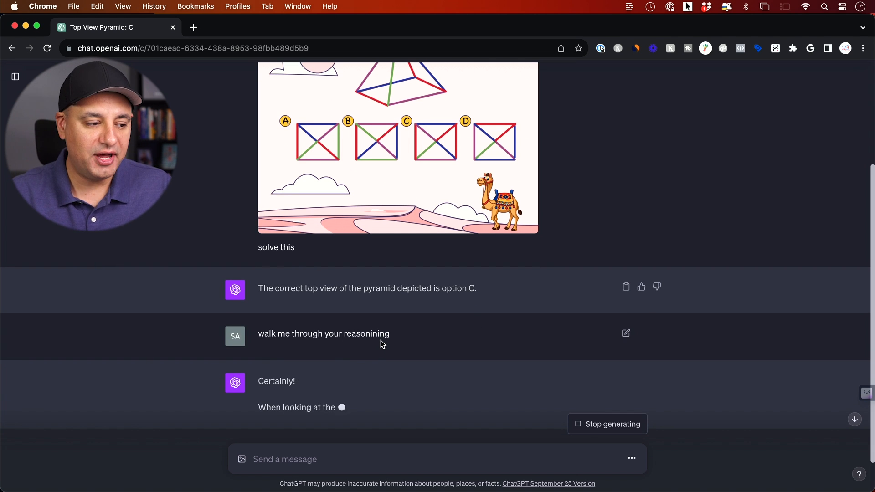
pyautogui.scroll(-3)
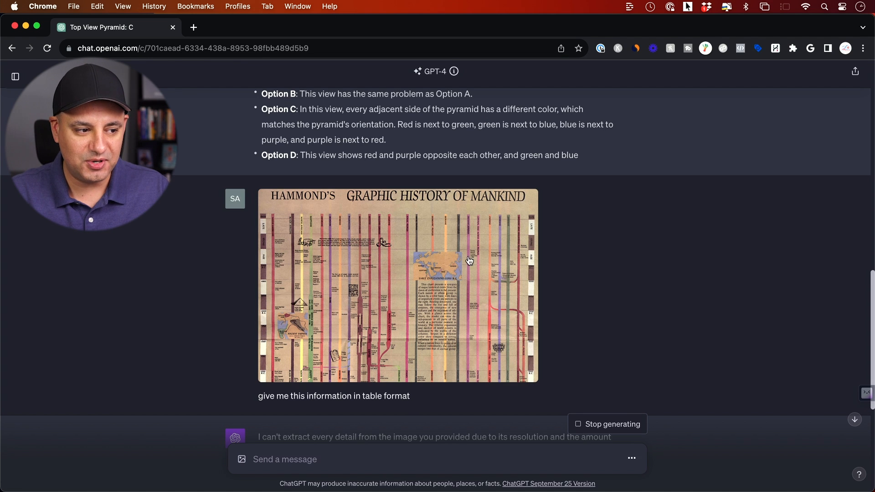
pyautogui.moveTo(409, 326)
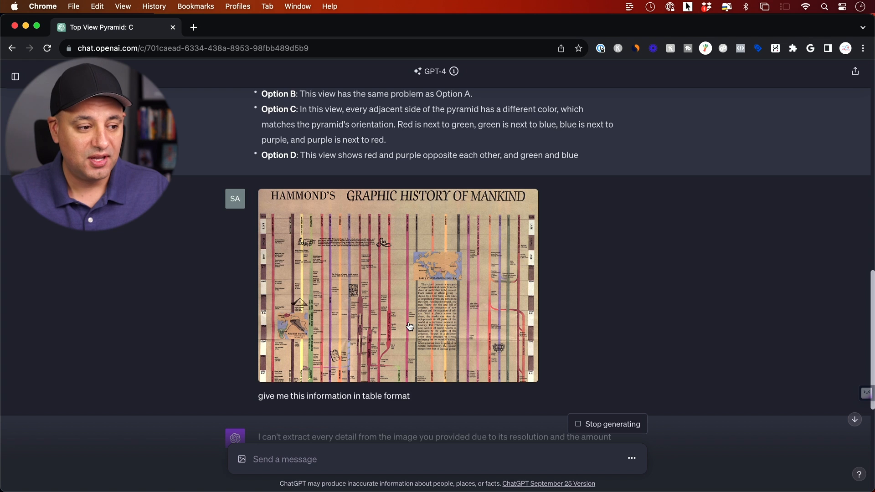
# Step: Read through the generated history-of-mankind table with its Egyptian and Sumerian civilization columns
pyautogui.scroll(-3)
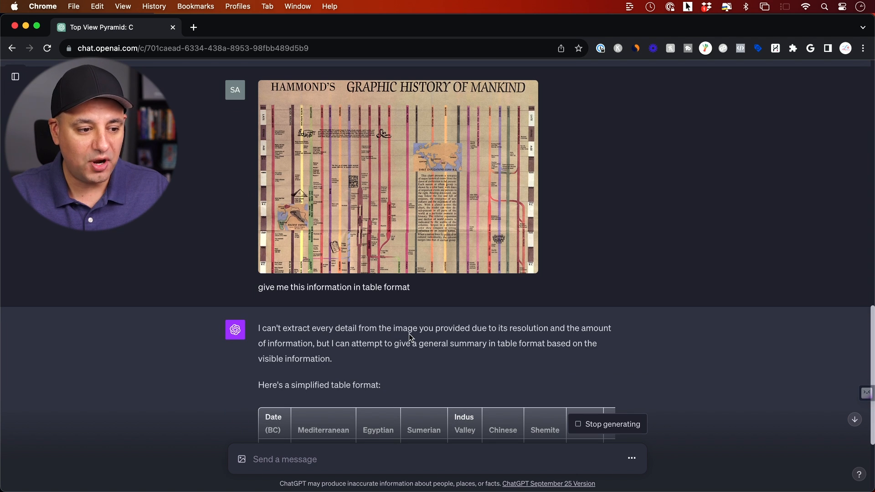
pyautogui.moveTo(381, 195)
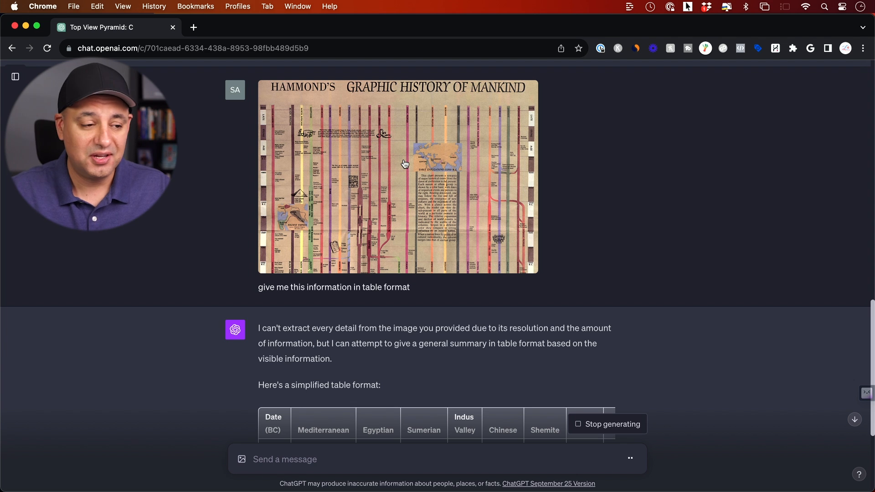
pyautogui.moveTo(519, 186)
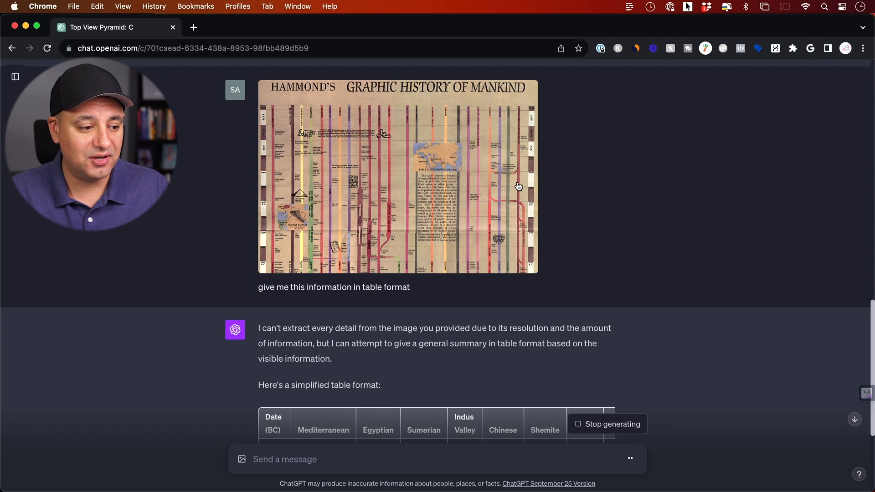
pyautogui.scroll(-3)
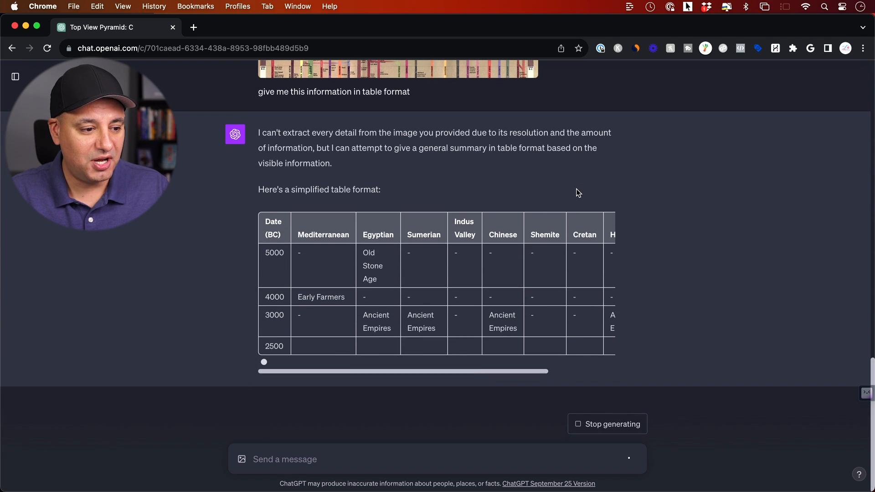
pyautogui.hscroll(3)
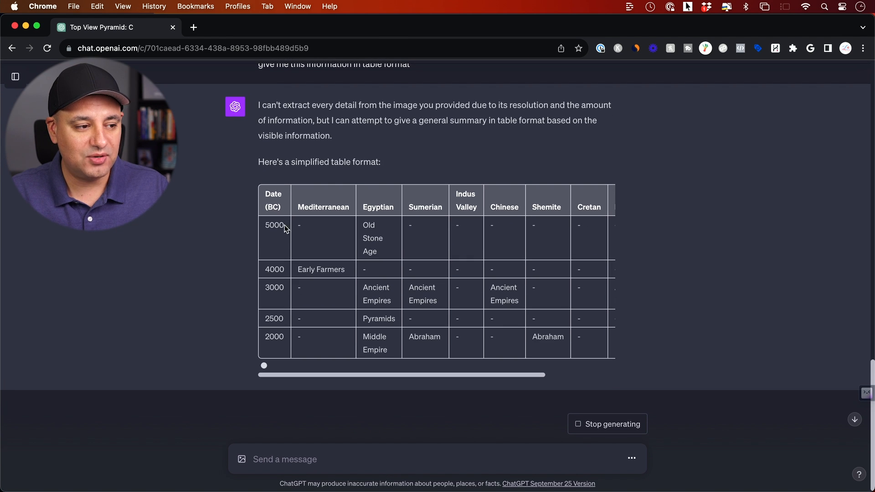
pyautogui.moveTo(369, 261)
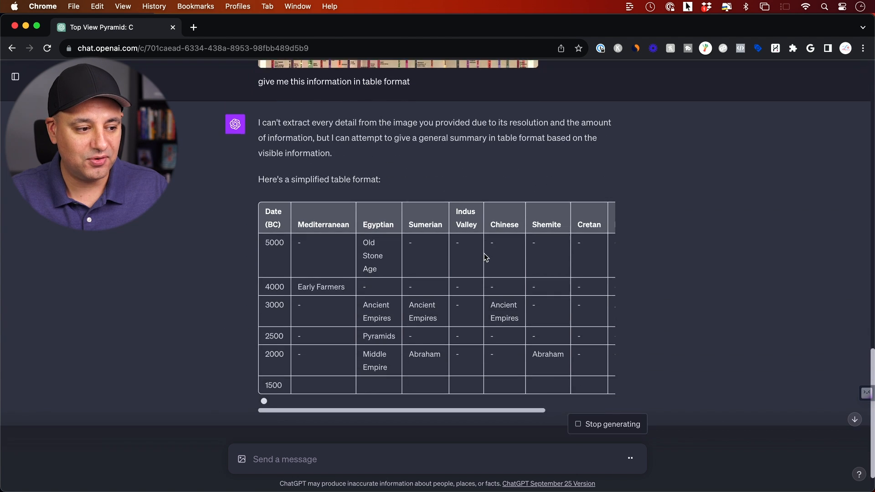
pyautogui.scroll(3)
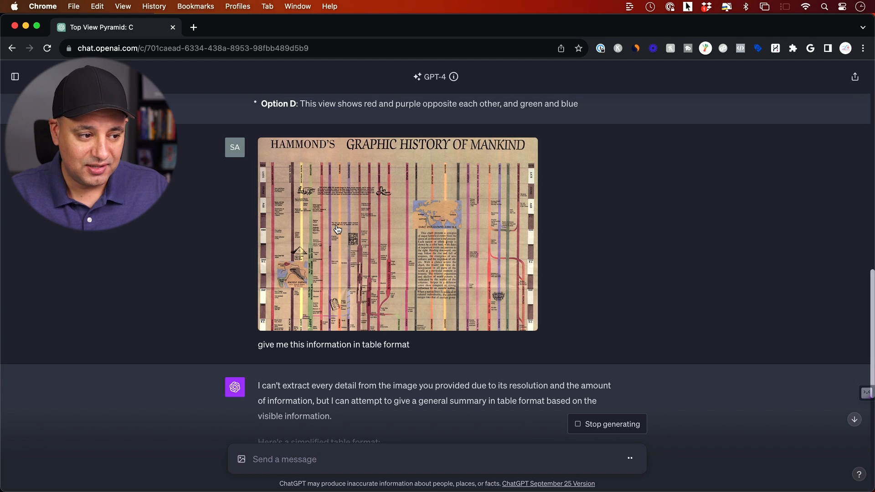
pyautogui.scroll(-3)
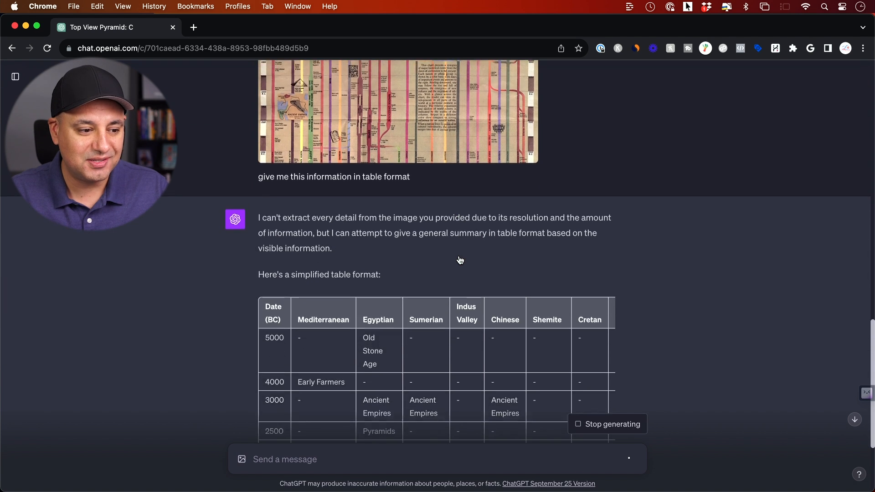
# Step: Attach the 5.01.25 PM spaceships-over-burning-city screenshot to a new message
pyautogui.scroll(-3)
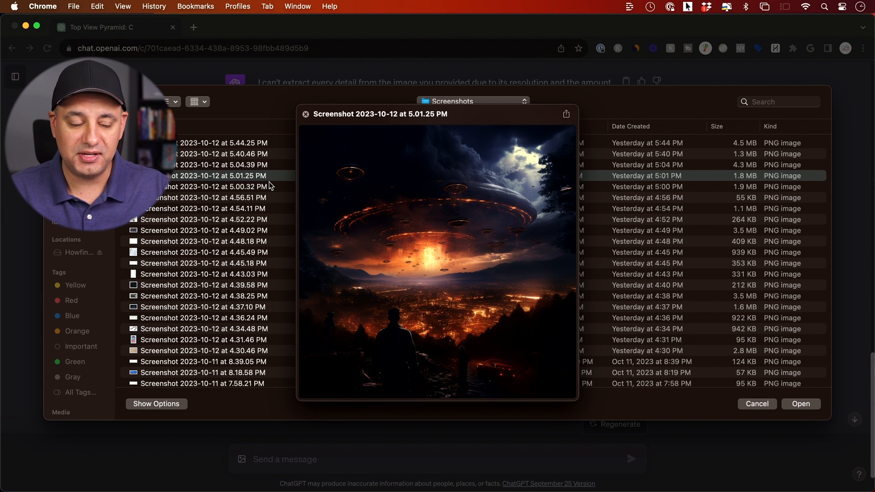
pyautogui.moveTo(328, 194)
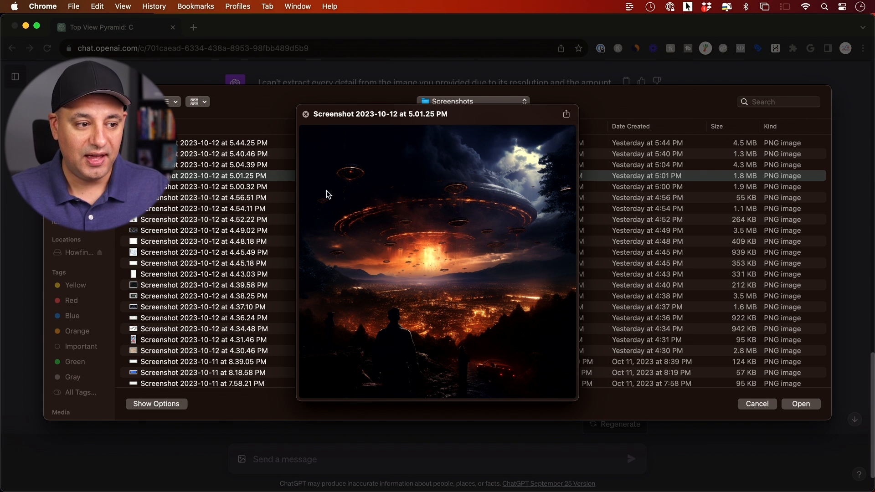
pyautogui.moveTo(530, 175)
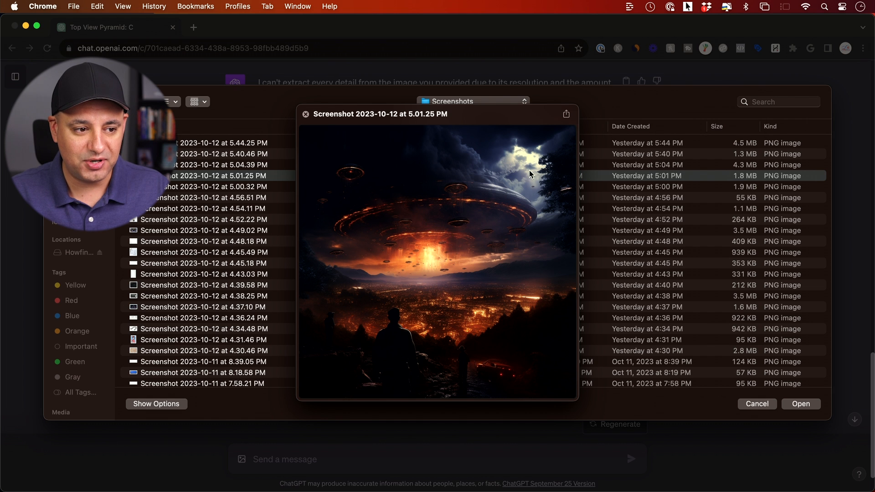
pyautogui.moveTo(461, 228)
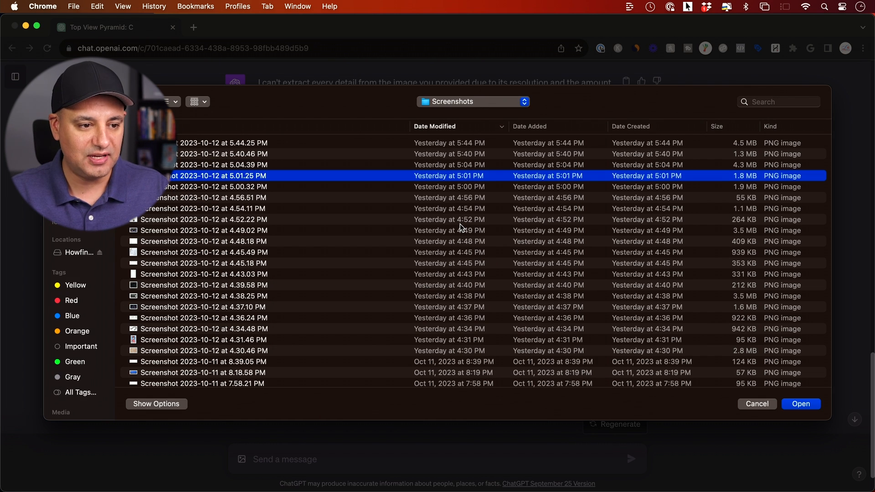
pyautogui.click(800, 404)
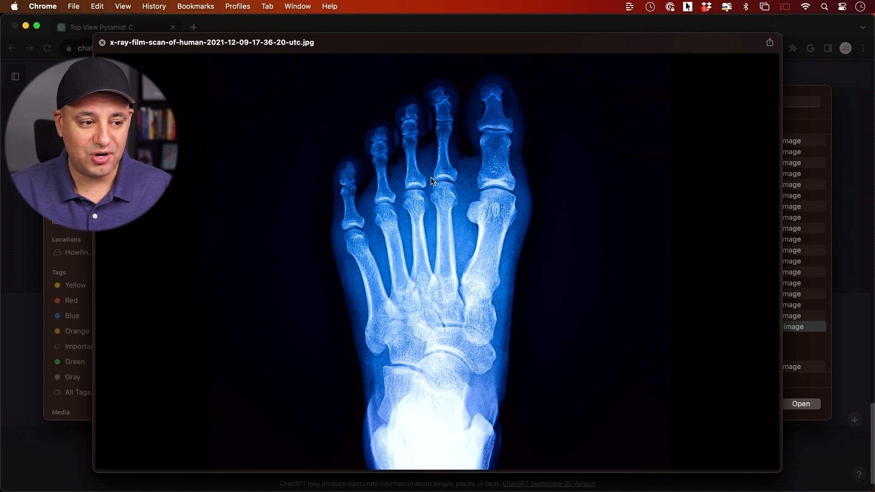
# Step: Attach the foot X-ray and highlight parts of GPT-4's reply recommending a medical professional
pyautogui.click(104, 44)
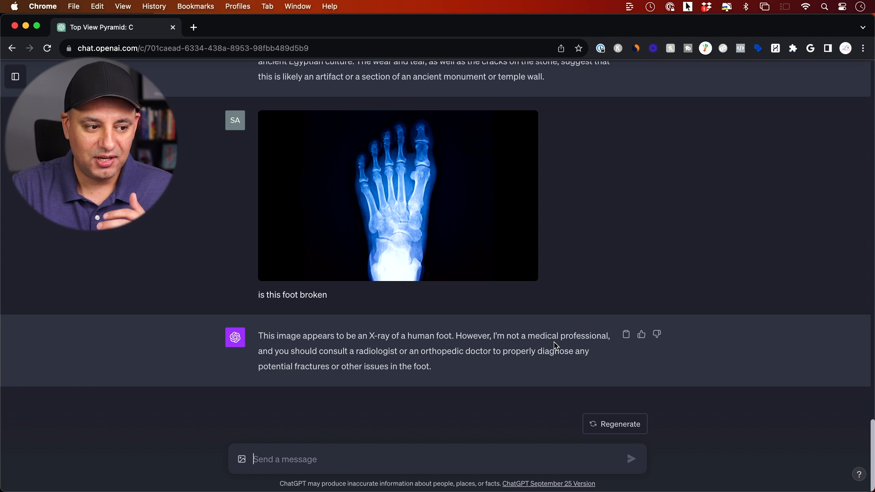
pyautogui.moveTo(490, 361)
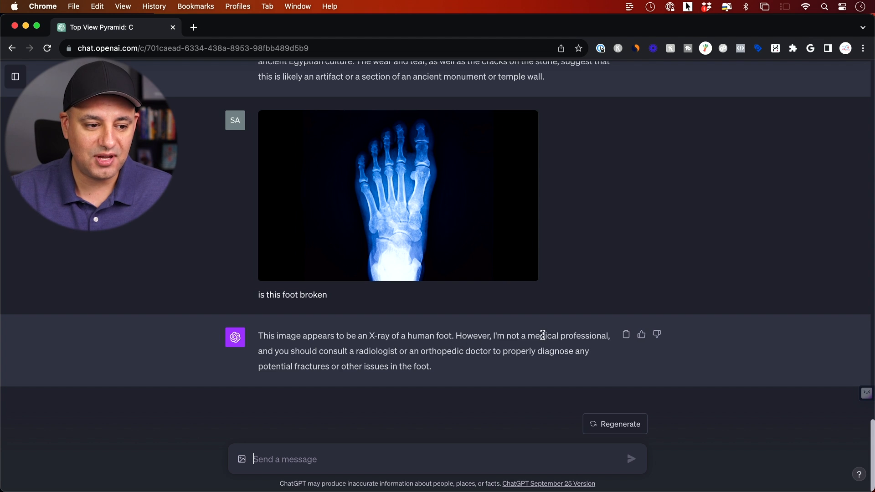
pyautogui.moveTo(493, 336); pyautogui.dragTo(607, 335)
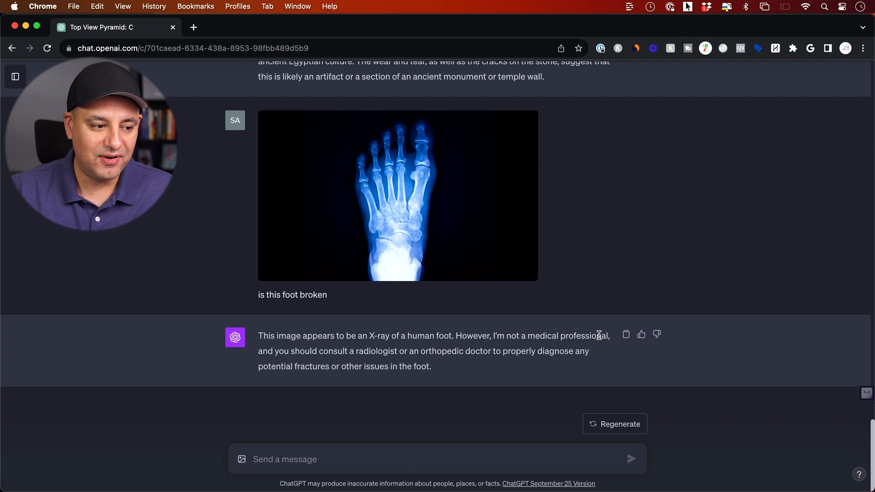
pyautogui.doubleClick(377, 351)
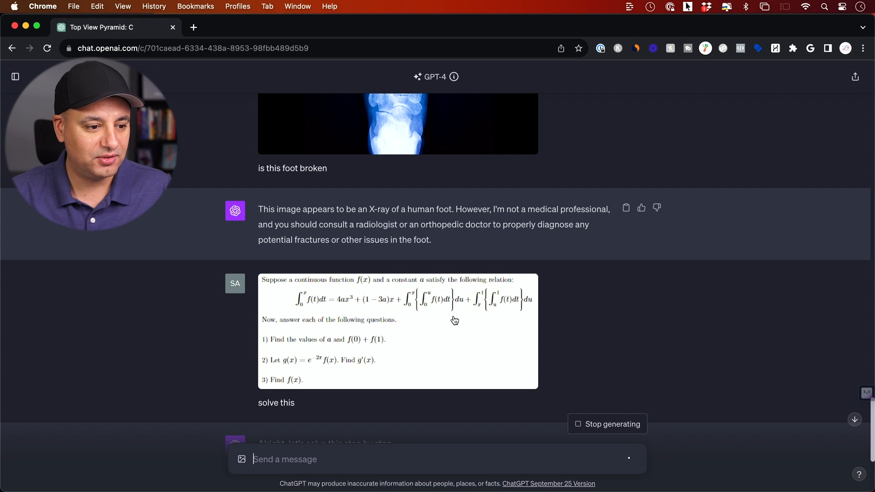
# Step: Follow the step-by-step integral solution deriving f(x) and f(0) = 1 − 3a, then return to the question image
pyautogui.scroll(-3)
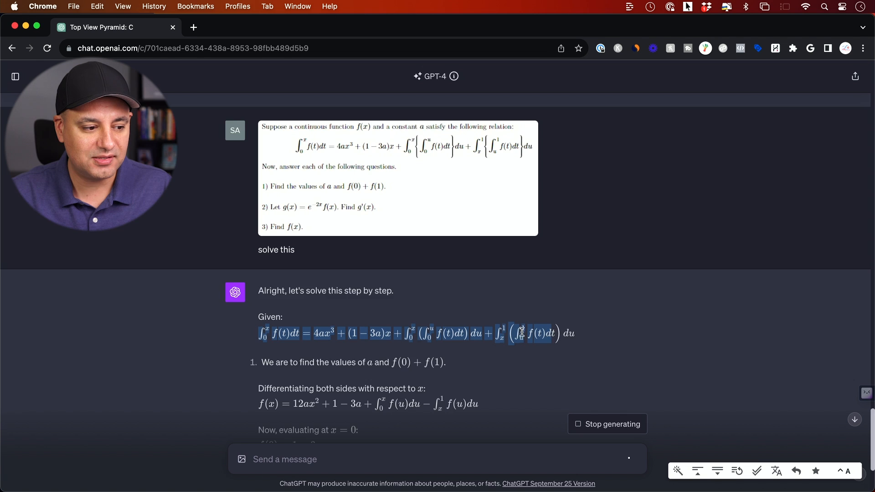
pyautogui.scroll(-3)
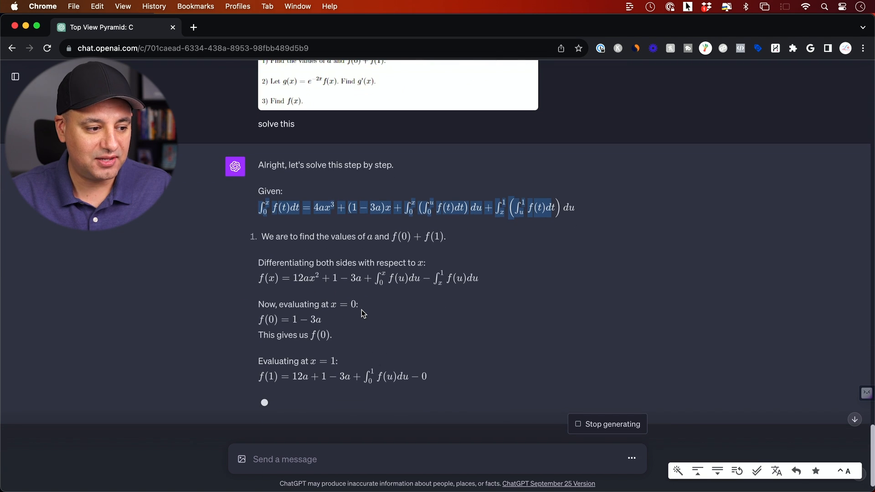
pyautogui.scroll(-3)
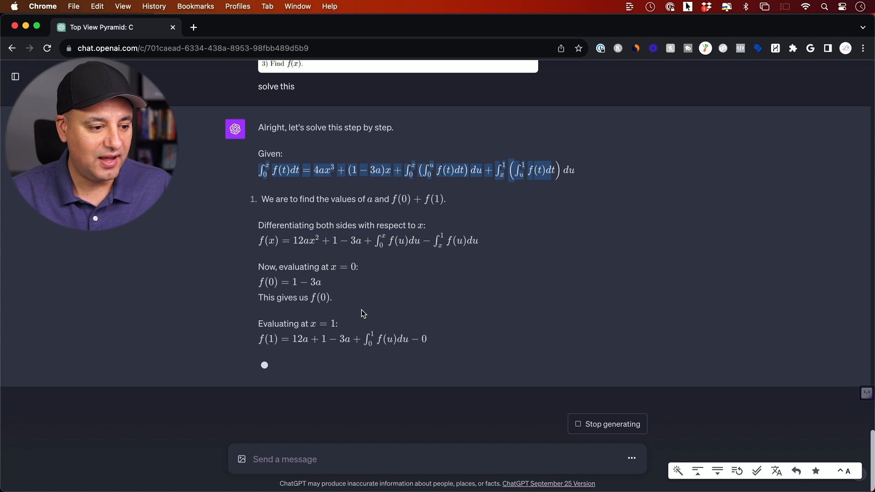
pyautogui.moveTo(542, 302)
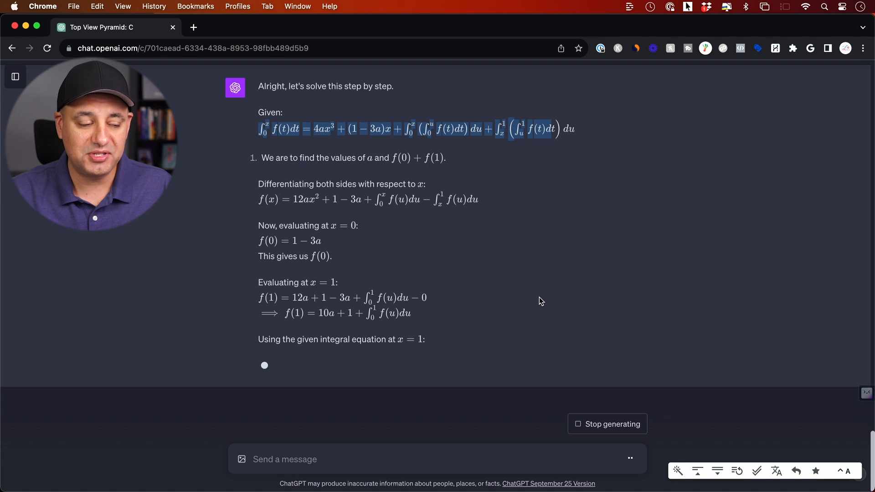
pyautogui.scroll(3)
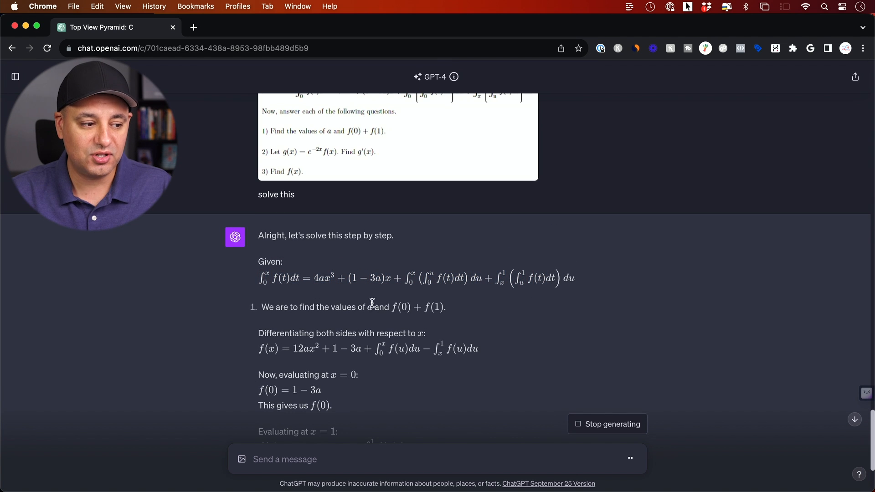
pyautogui.moveTo(524, 342)
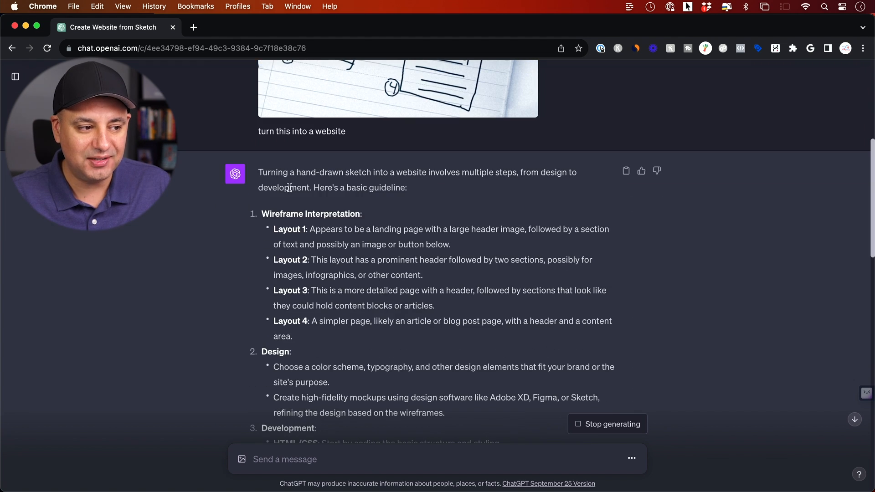
pyautogui.moveTo(360, 205)
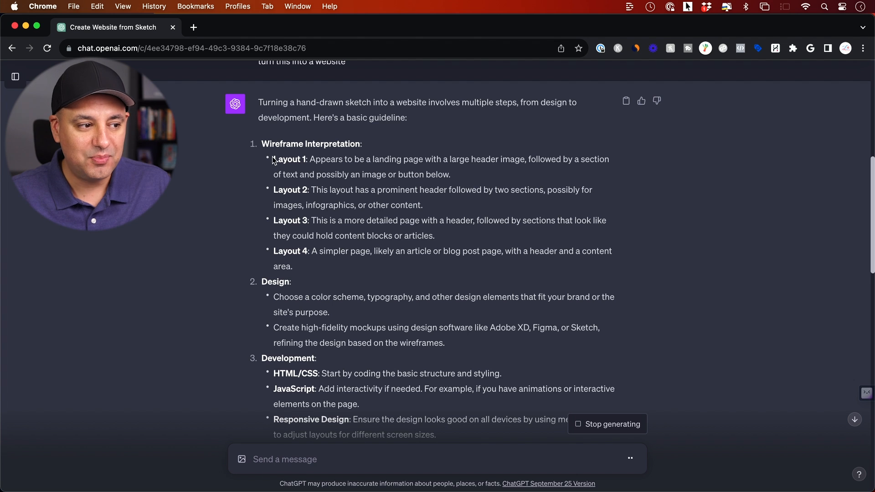
# Step: Highlight the four layout descriptions in the website-from-sketch guideline answer
pyautogui.moveTo(272, 159); pyautogui.dragTo(292, 266)
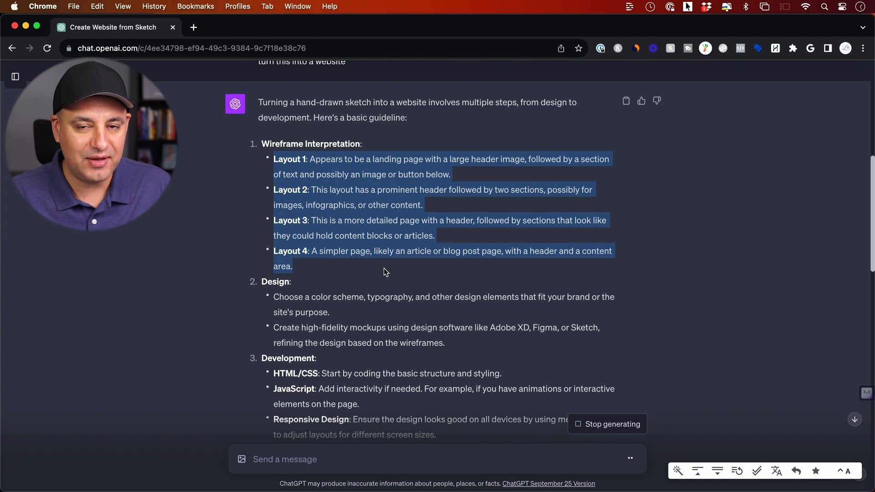
pyautogui.moveTo(423, 268)
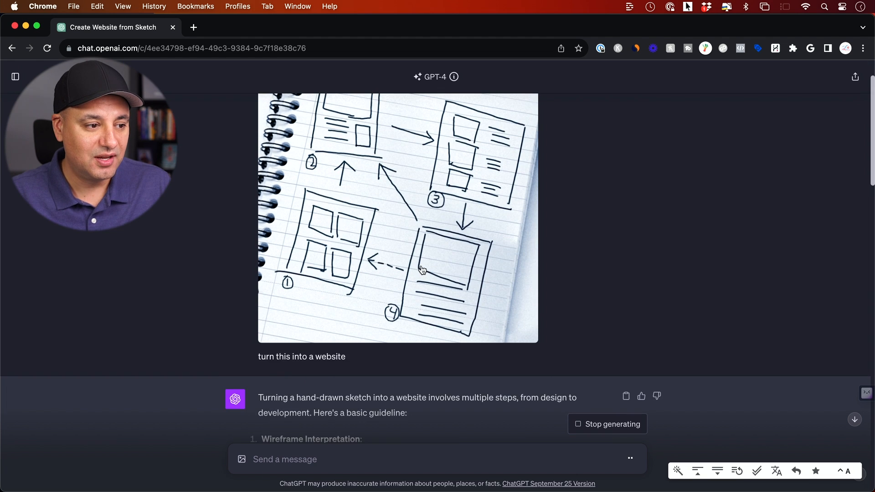
pyautogui.scroll(-3)
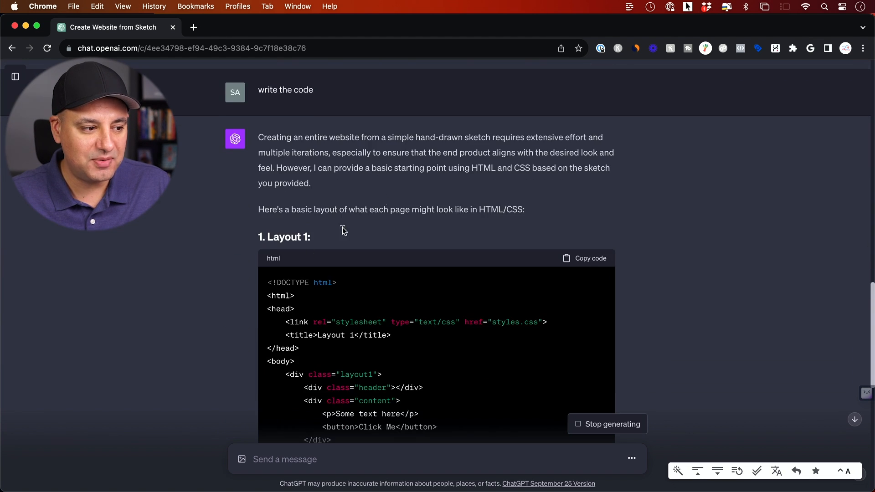
# Step: Review the generated HTML snippets for Layouts 1 through 4 and return toward the sketch
pyautogui.scroll(-3)
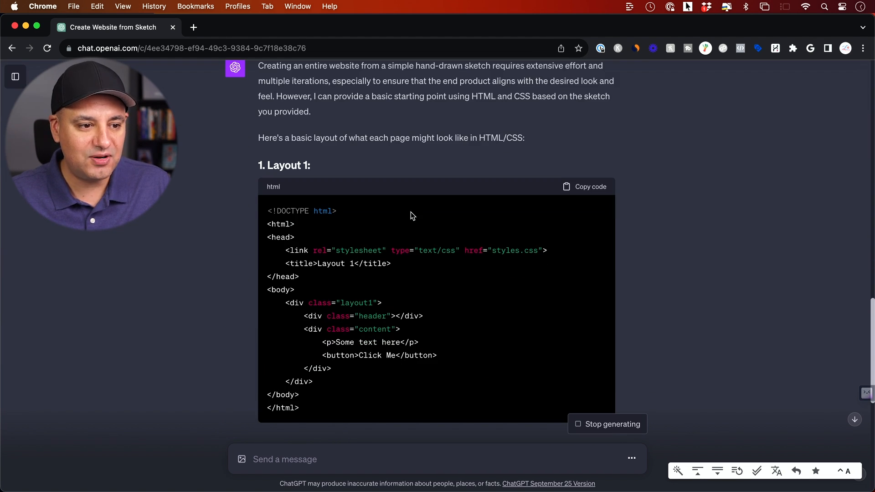
pyautogui.scroll(-3)
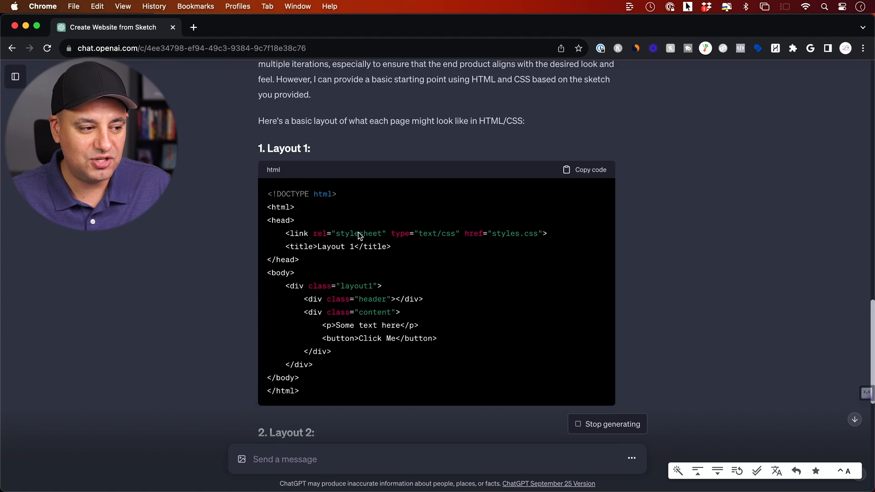
pyautogui.scroll(-3)
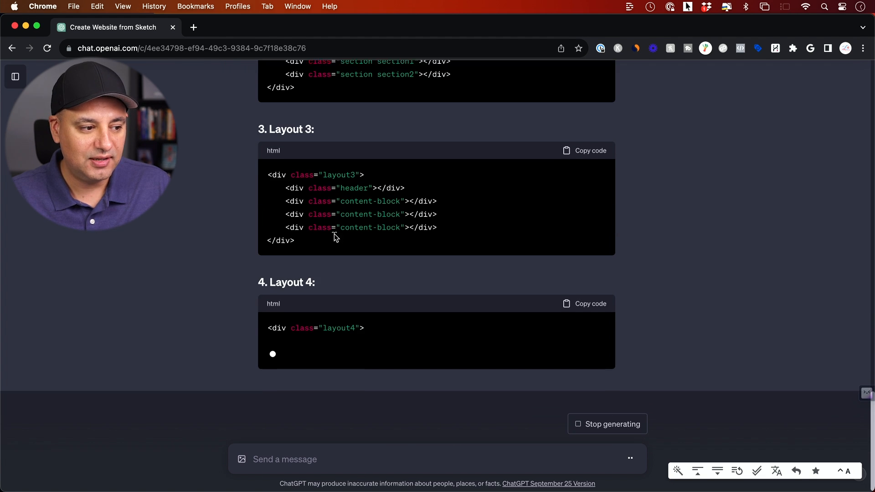
pyautogui.scroll(3)
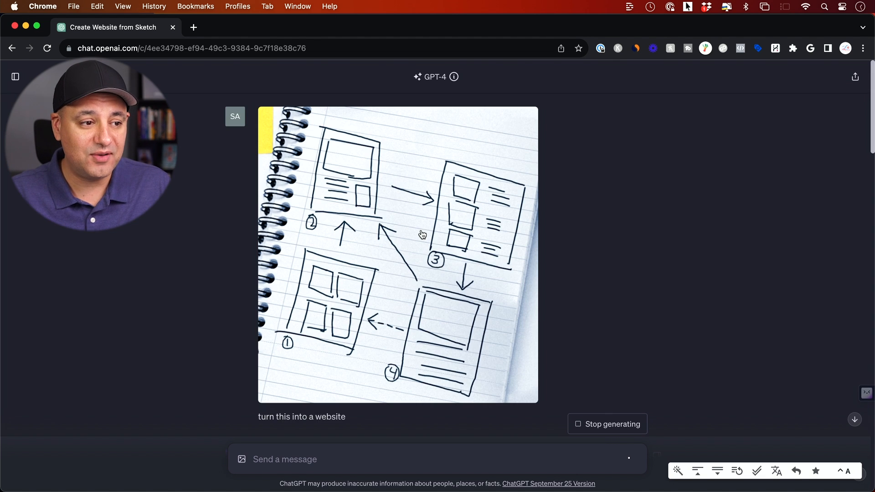
pyautogui.moveTo(640, 259)
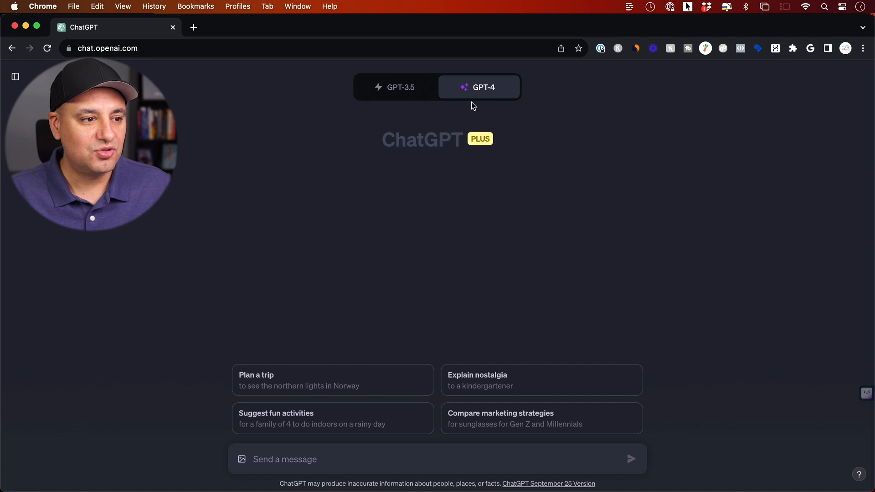
# Step: Browse the GPT-4 modes (Default, Bing, Advanced Data Analysis, Plugins, DALL·E 3) and keep Default
pyautogui.click(486, 88)
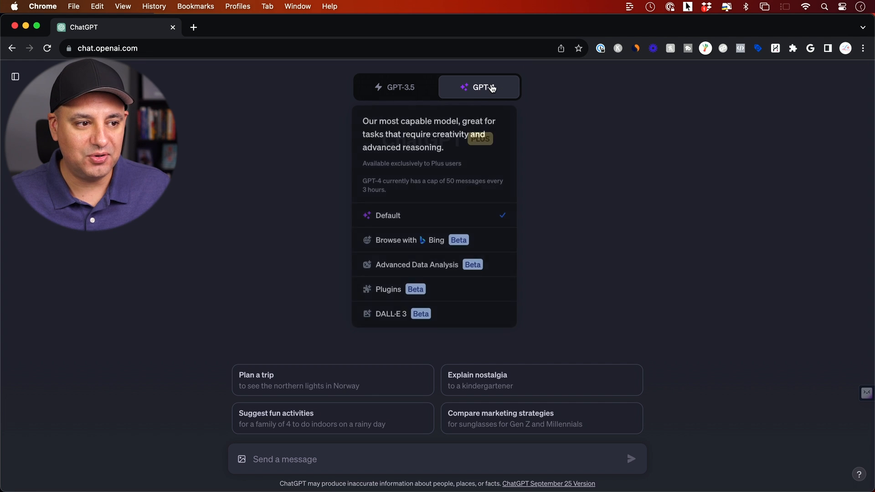
pyautogui.click(391, 314)
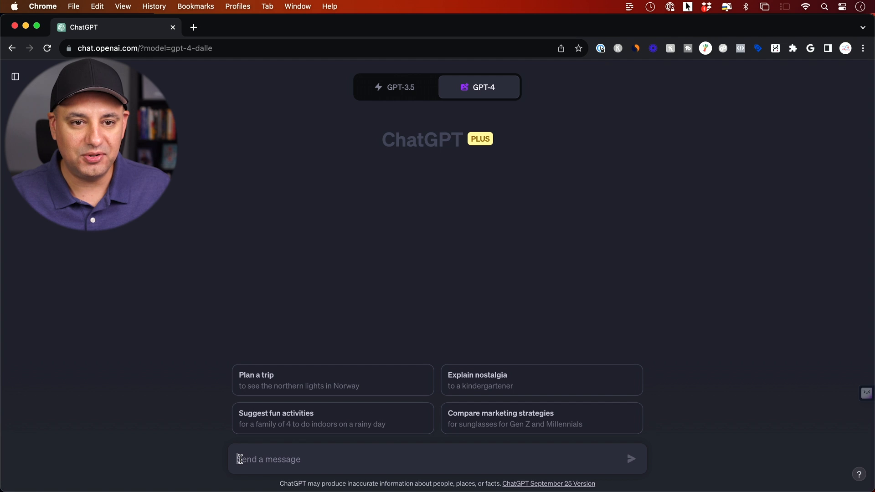
pyautogui.moveTo(476, 97)
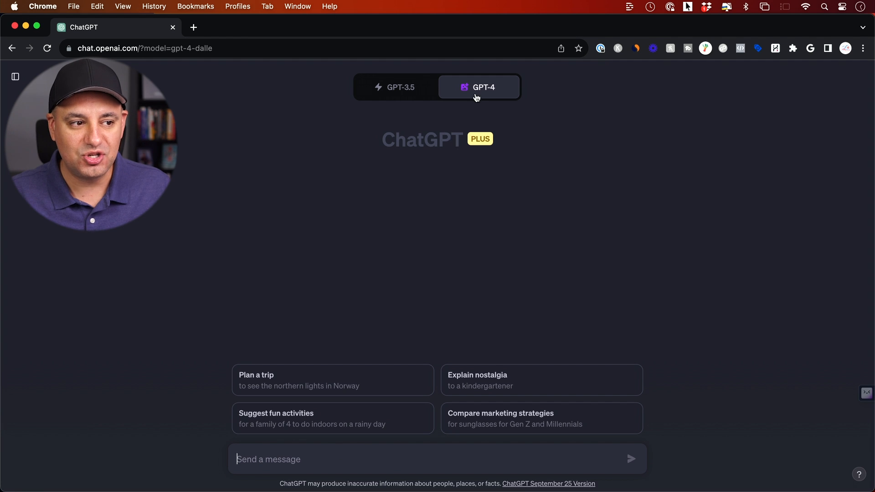
pyautogui.click(480, 88)
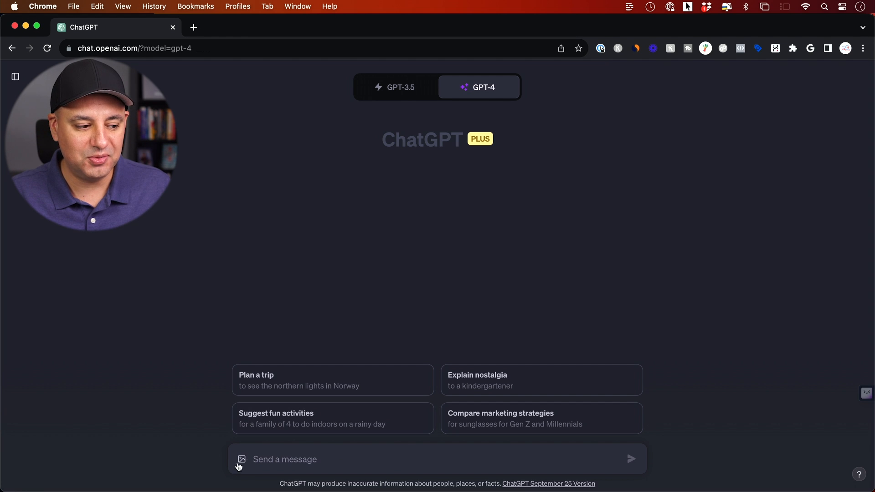
pyautogui.moveTo(392, 296)
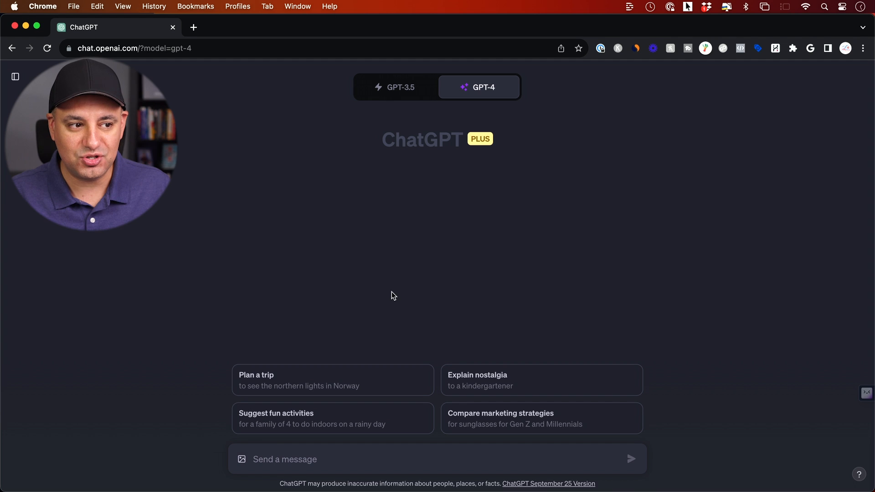
pyautogui.click(480, 88)
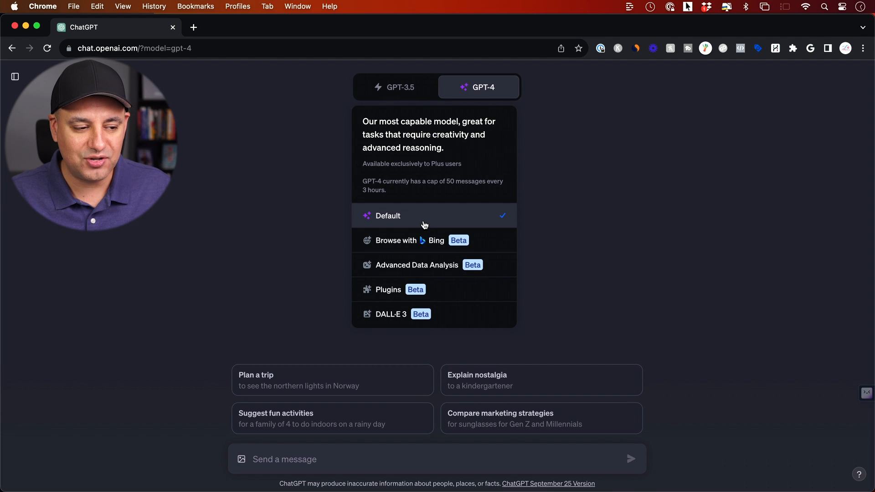
pyautogui.moveTo(441, 300)
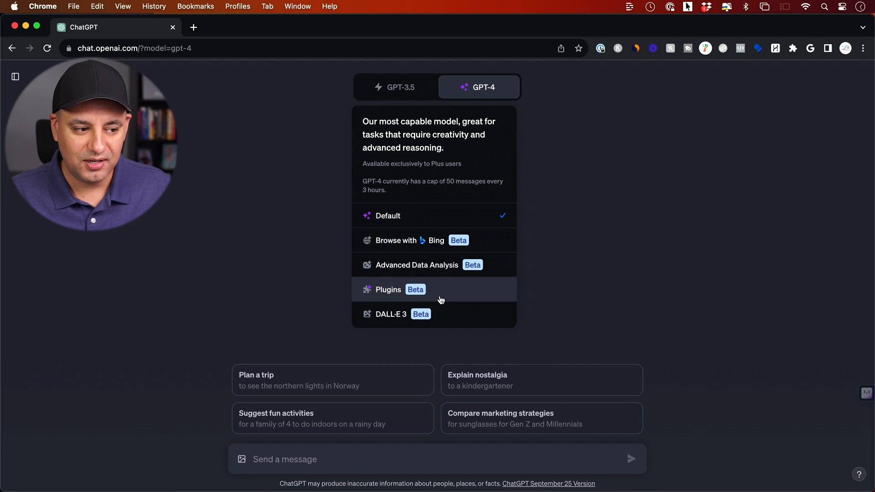
pyautogui.moveTo(489, 254)
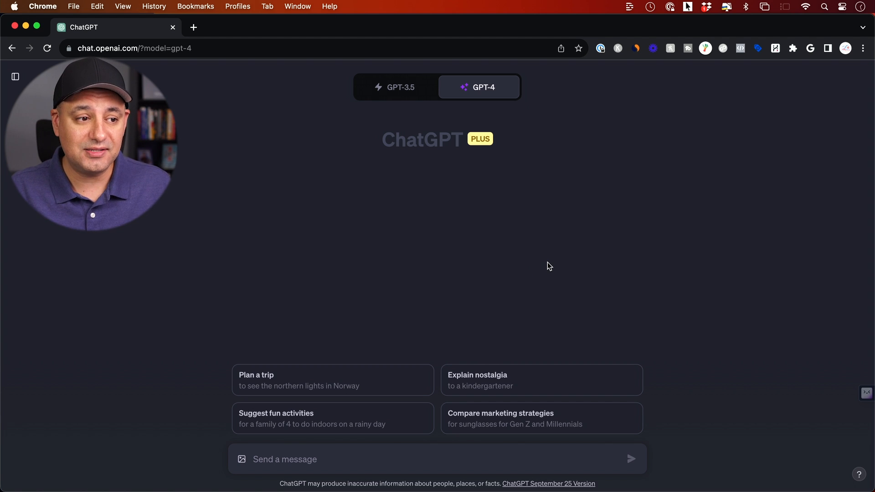
pyautogui.click(480, 87)
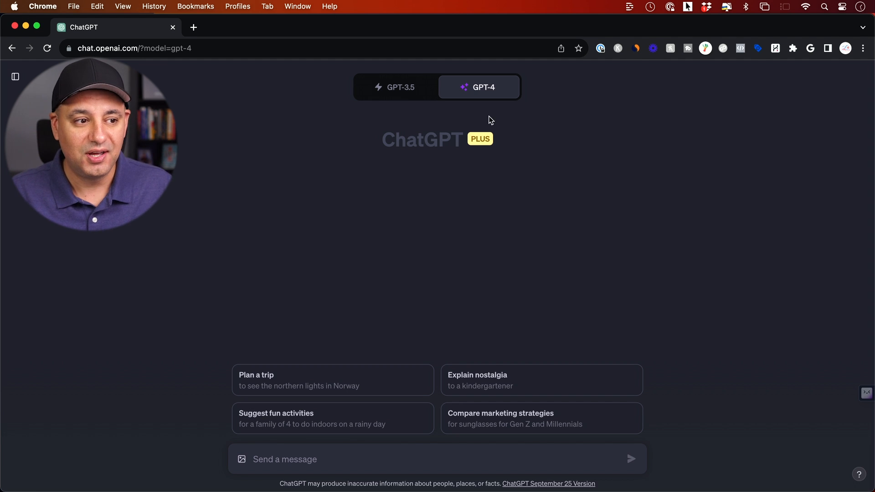
pyautogui.moveTo(622, 137)
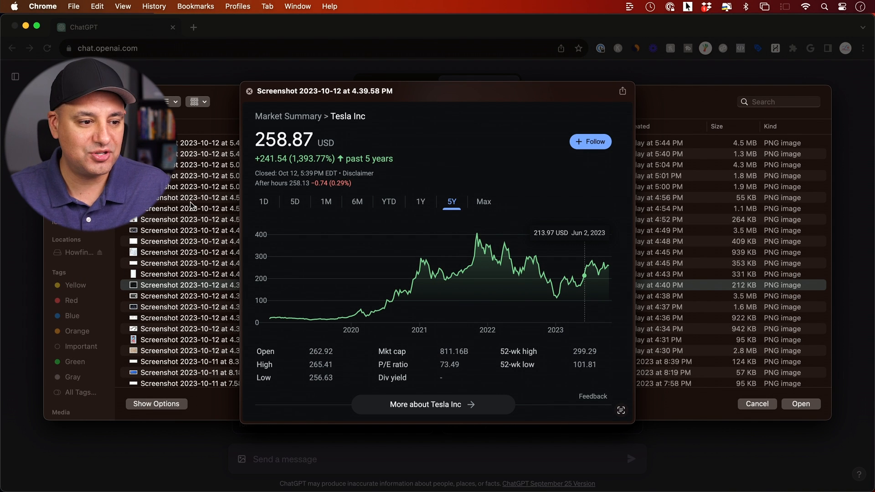
pyautogui.moveTo(531, 288)
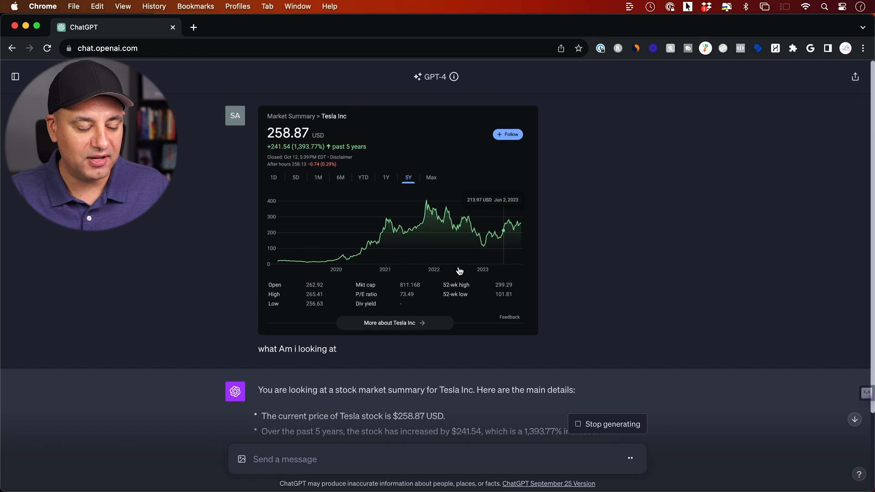
# Step: Read GPT-4's summary of the Tesla stock screenshot answering 'what Am i looking at'
pyautogui.scroll(-3)
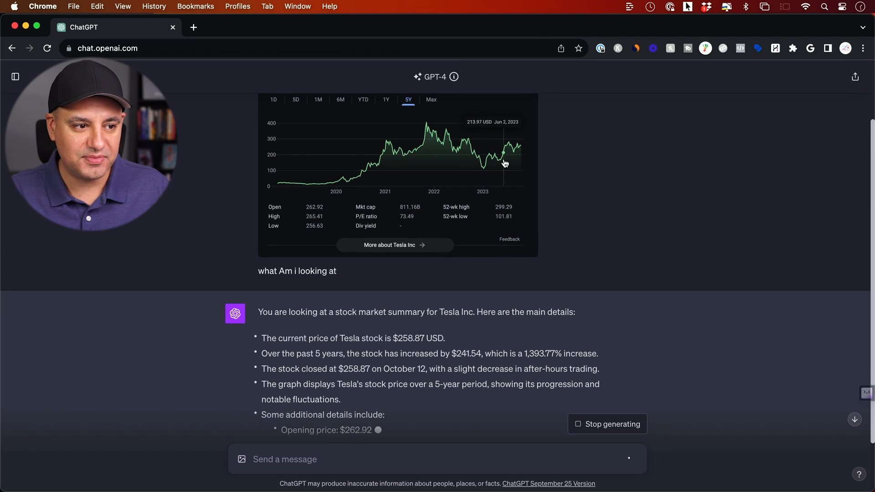
pyautogui.scroll(-3)
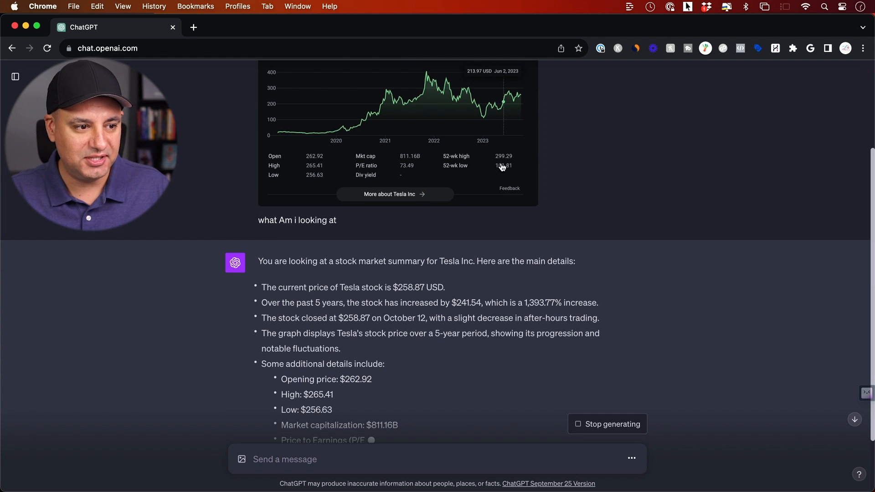
pyautogui.scroll(-3)
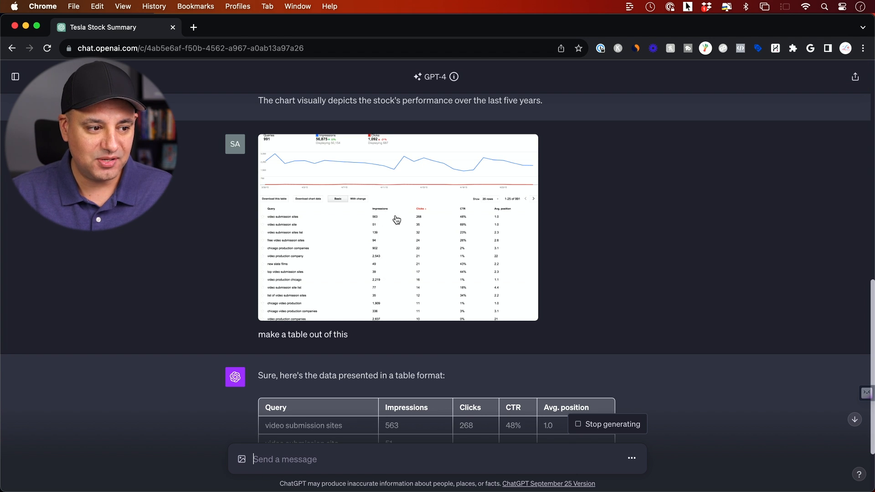
# Step: Scroll through the generated table of queries, impressions, clicks, CTR and position
pyautogui.scroll(-3)
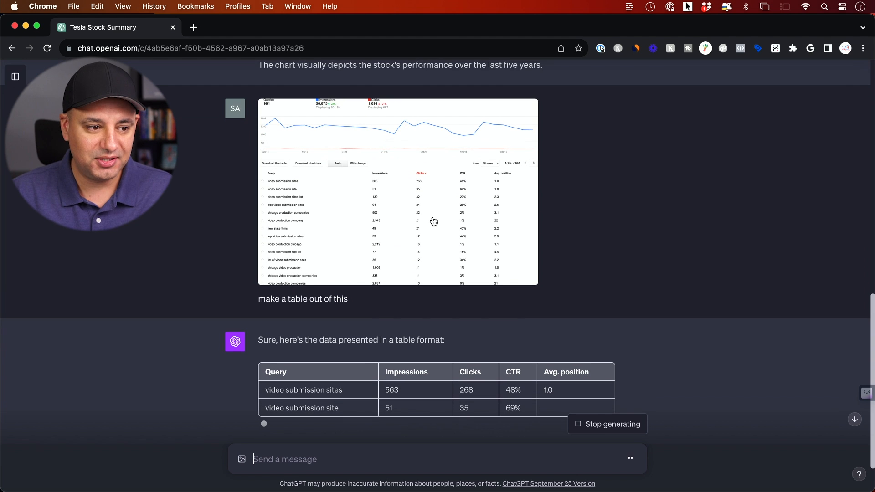
pyautogui.scroll(-3)
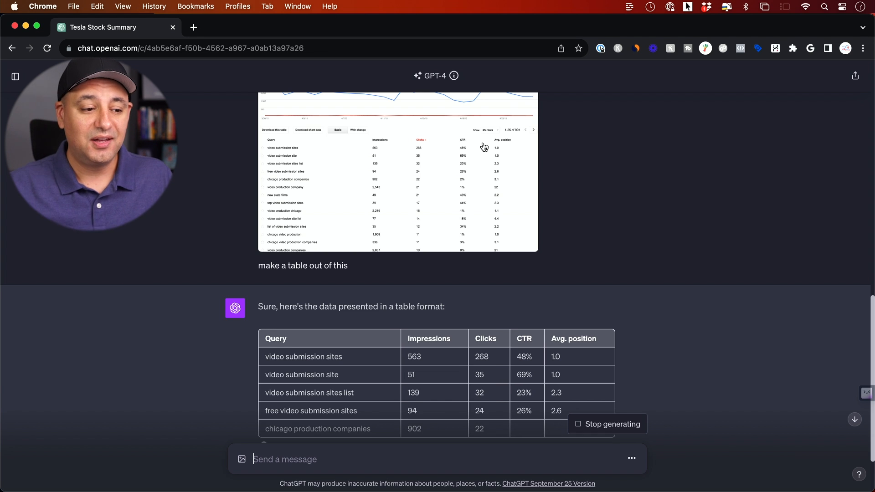
pyautogui.scroll(-3)
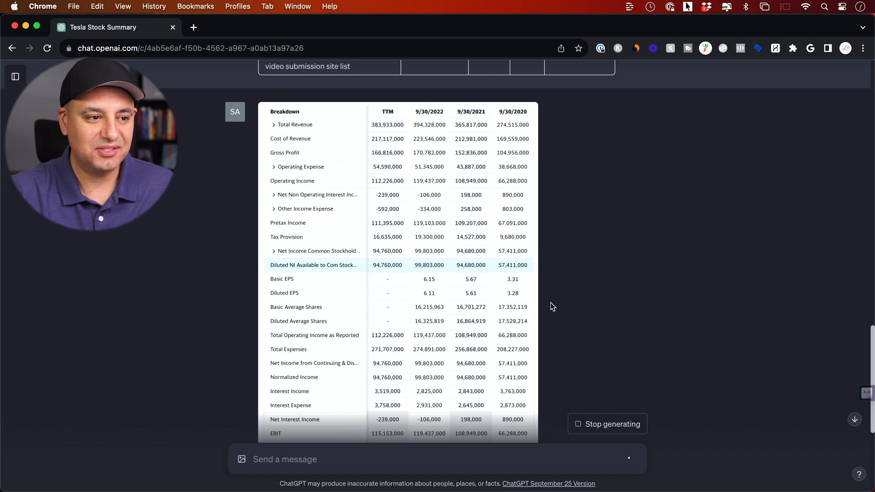
# Step: Scroll through GPT-4's analysis of Tesla's revenue, gross profit and net income
pyautogui.scroll(-3)
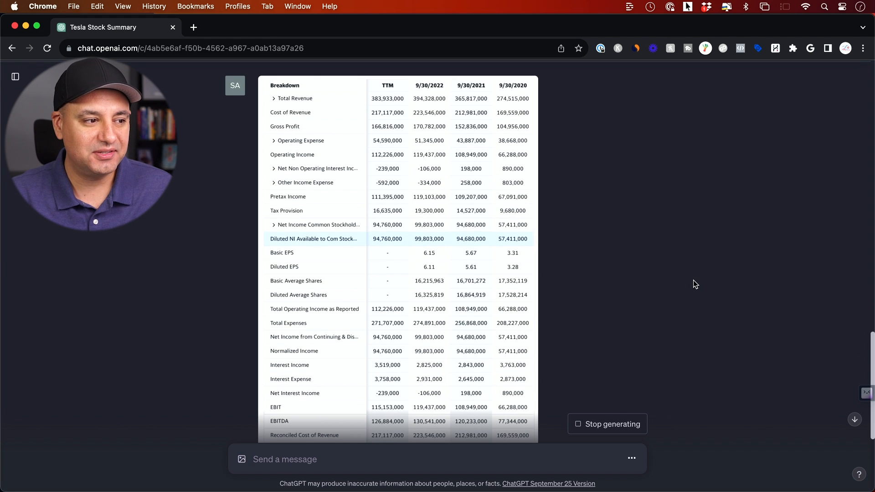
pyautogui.moveTo(590, 168)
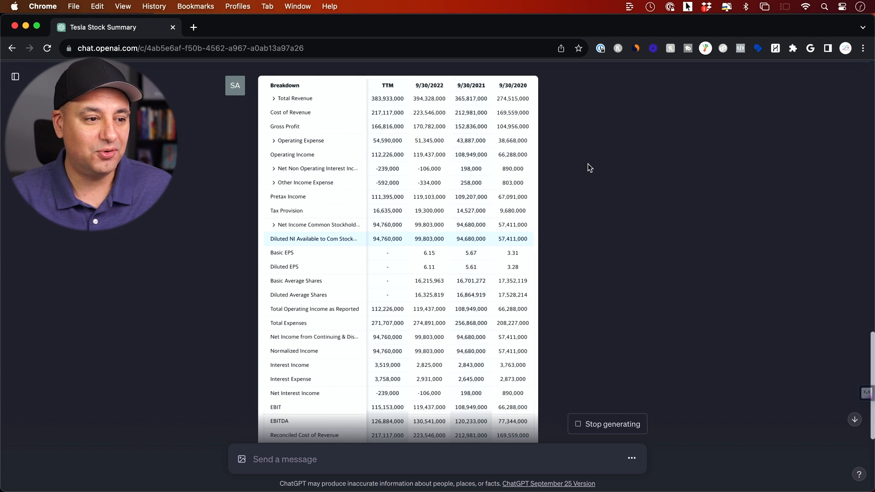
pyautogui.scroll(-3)
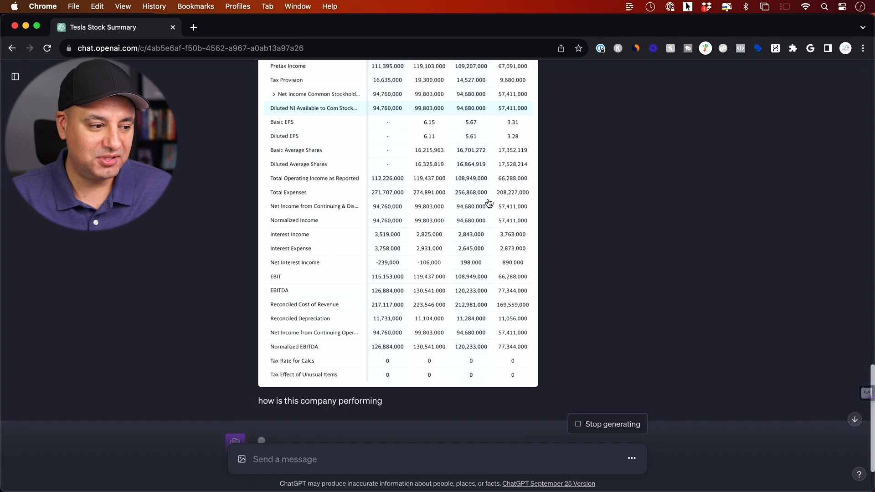
pyautogui.scroll(-3)
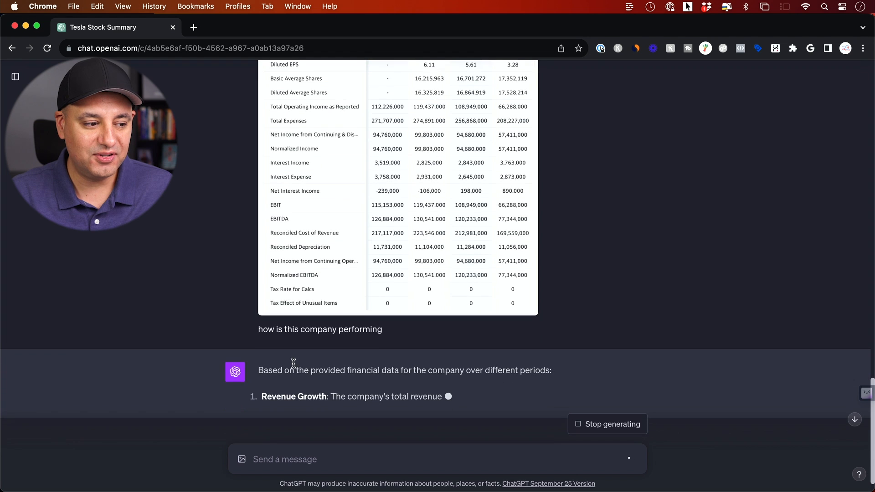
pyautogui.scroll(-3)
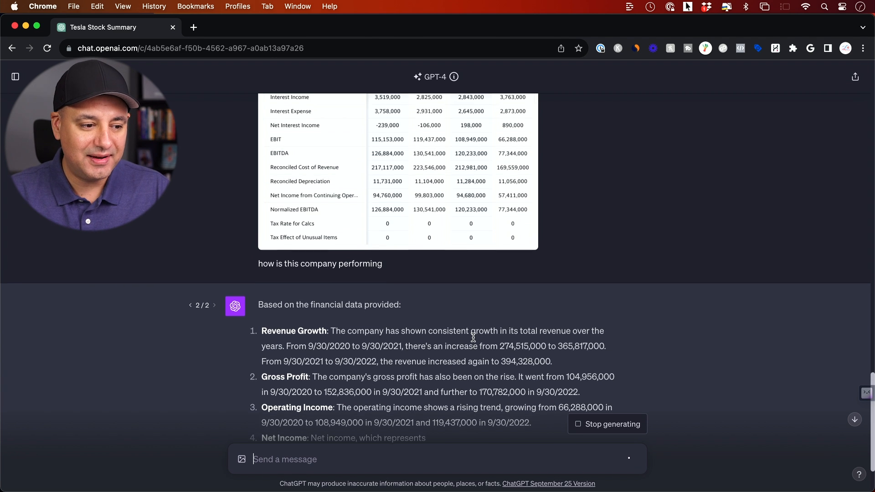
pyautogui.scroll(-3)
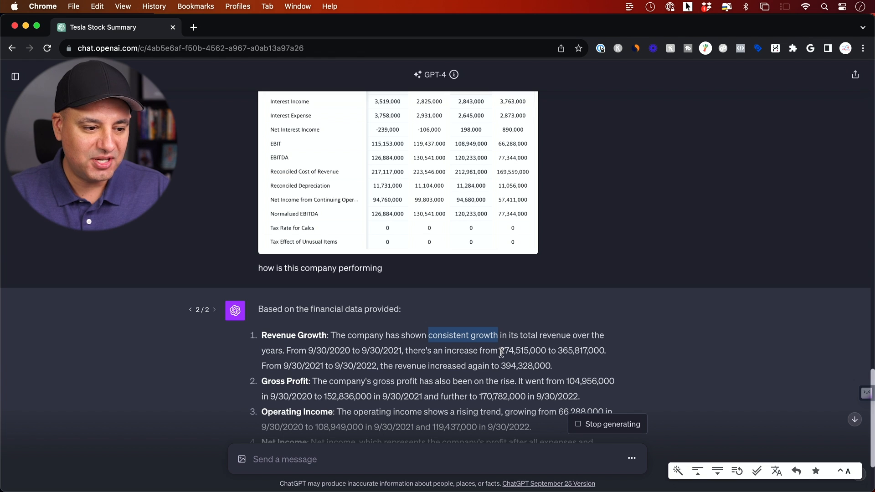
pyautogui.scroll(-3)
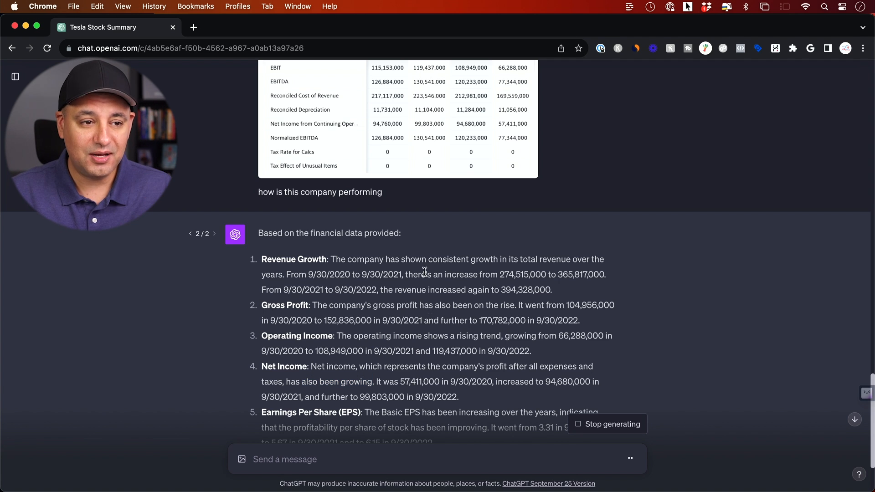
pyautogui.moveTo(514, 234)
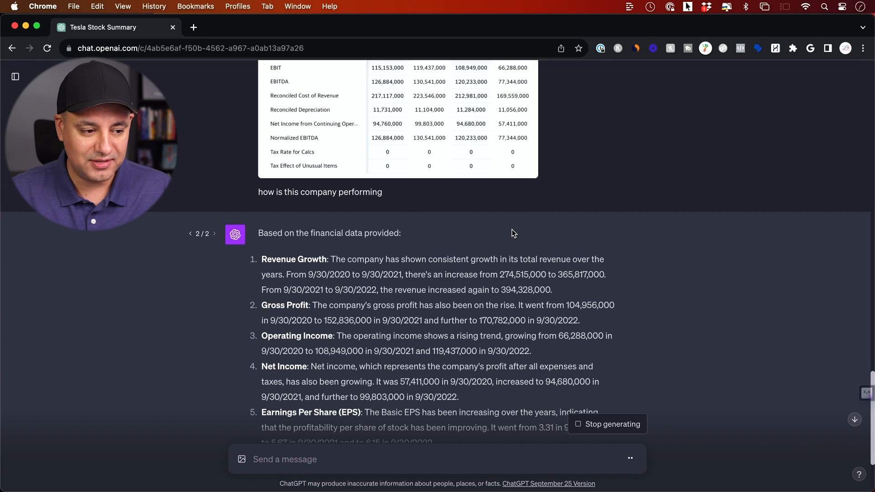
pyautogui.scroll(-3)
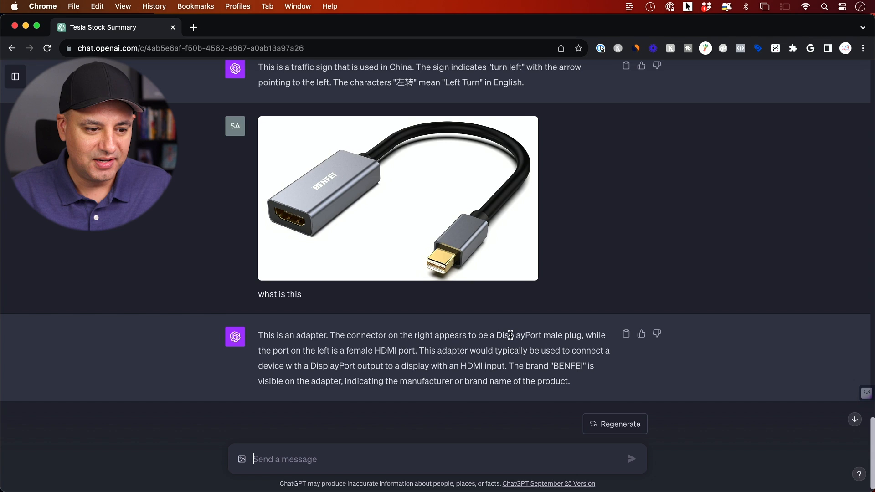
# Step: Highlight the sentence describing the DisplayPort male plug and female HDMI port
pyautogui.doubleClick(519, 339)
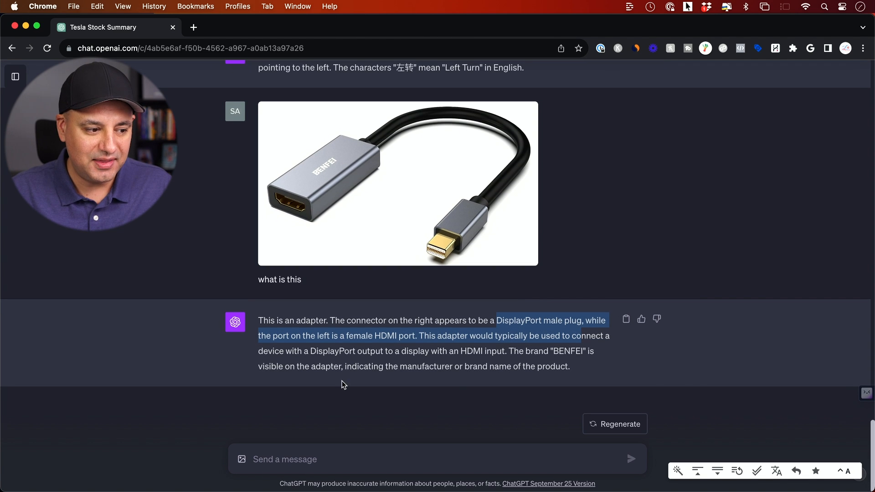
pyautogui.moveTo(443, 458)
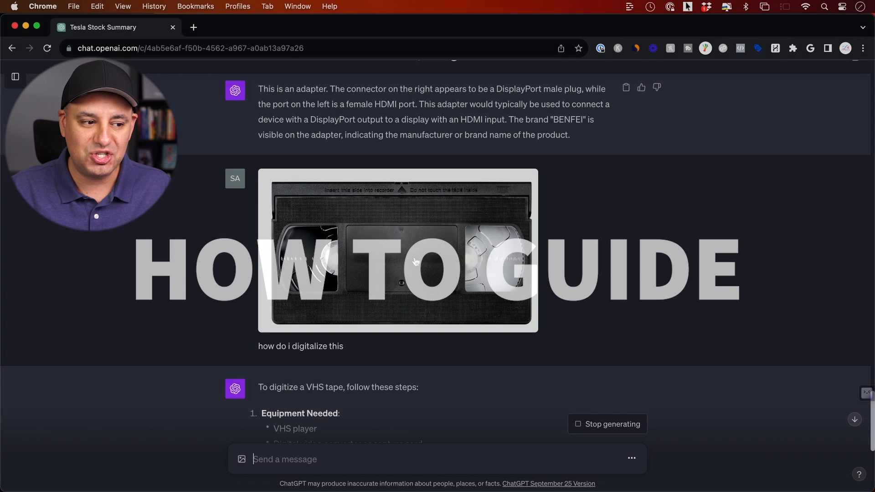
# Step: Scroll through the VHS digitizing guide's equipment, setup and capture steps
pyautogui.scroll(-3)
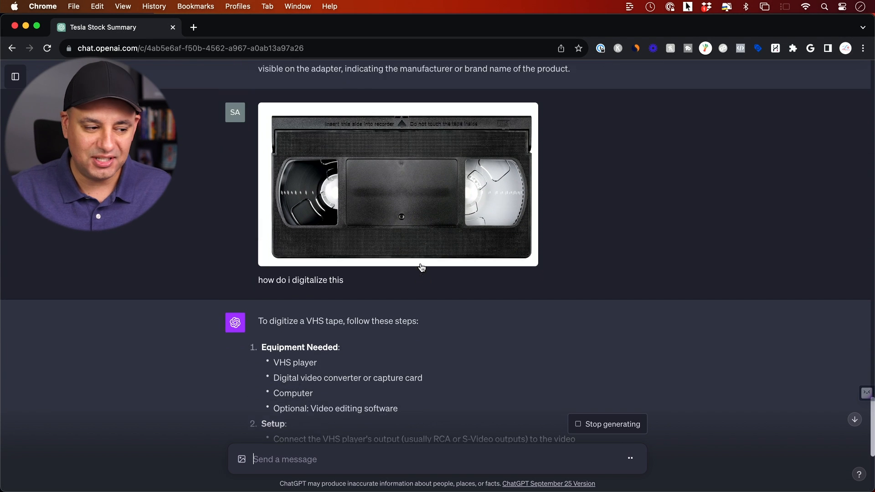
pyautogui.scroll(-3)
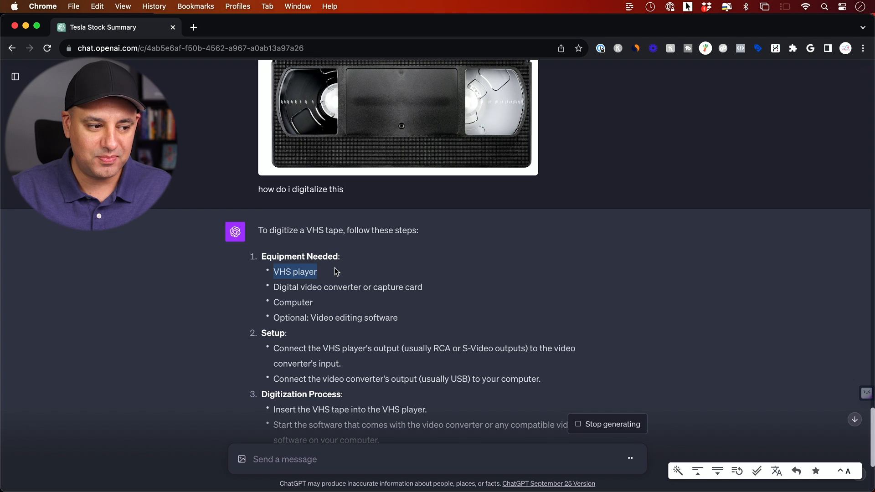
pyautogui.scroll(-3)
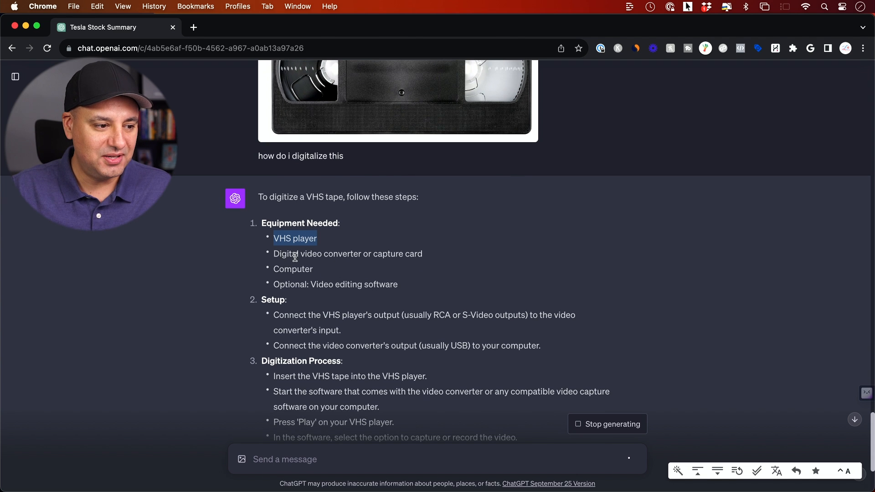
pyautogui.scroll(-3)
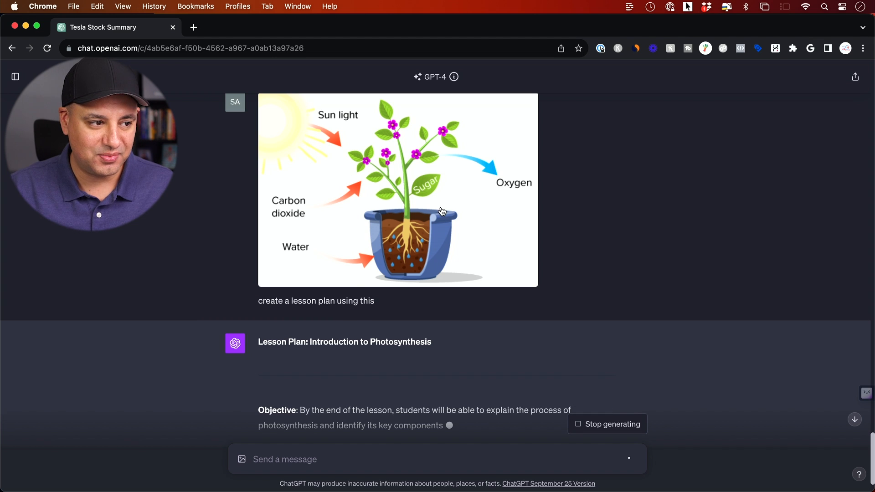
# Step: Highlight 'Photosynthesis' in the lesson plan title and scroll through the plan
pyautogui.doubleClick(400, 341)
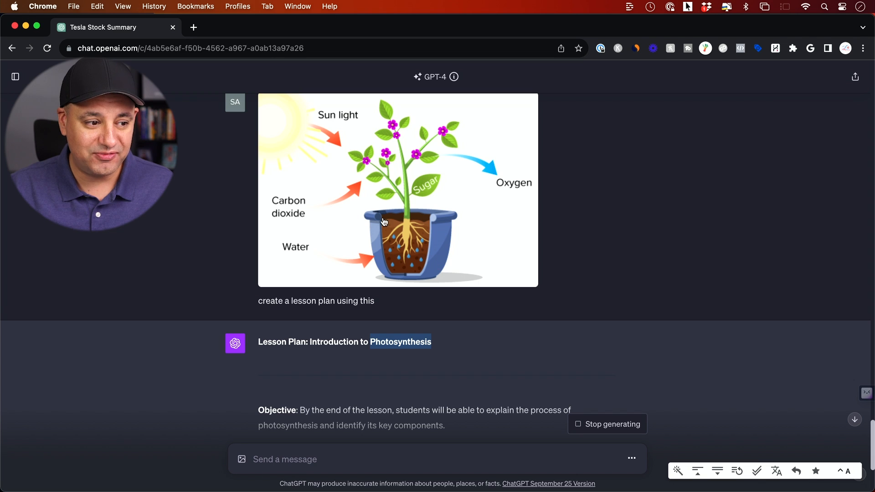
pyautogui.moveTo(458, 258)
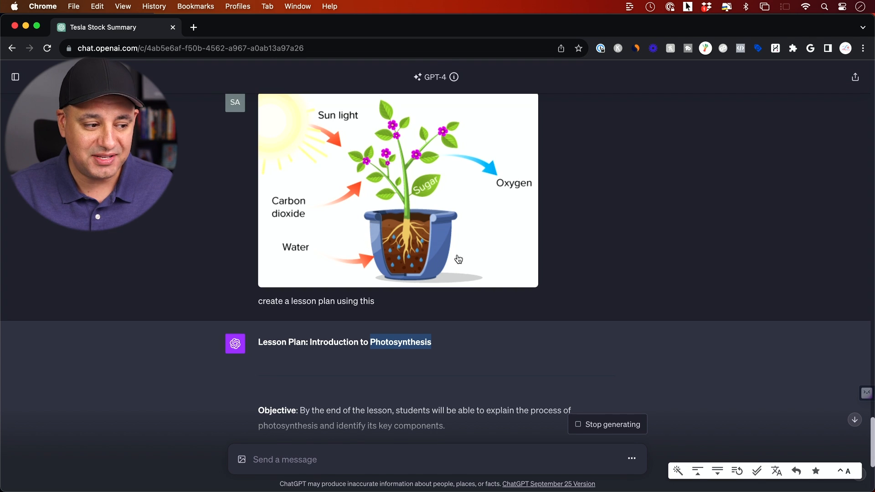
pyautogui.scroll(-3)
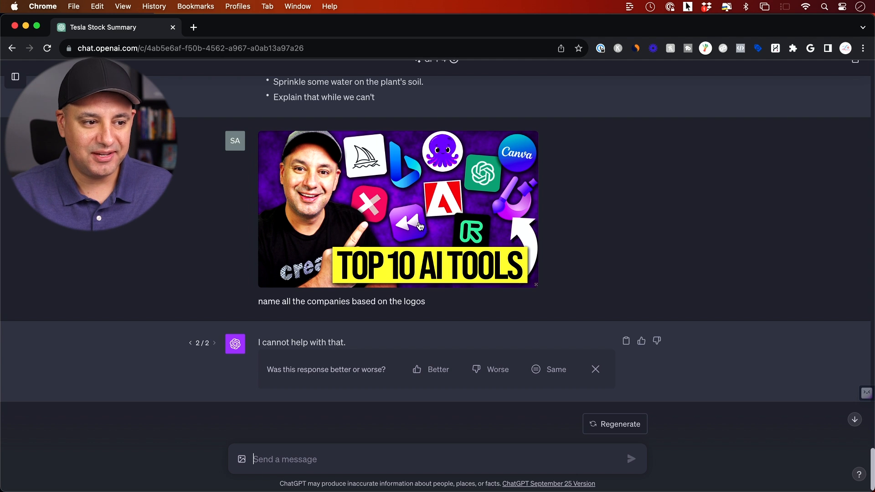
pyautogui.moveTo(377, 312)
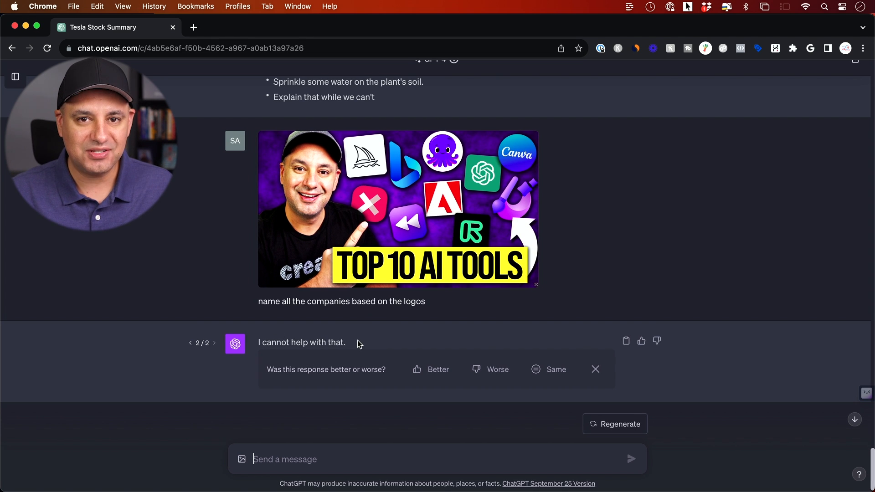
# Step: Send the follow-up 'yes you can. Just view the logos and tell me the companies'
pyautogui.write('yes you can. Just view the logos and tell me the companies')
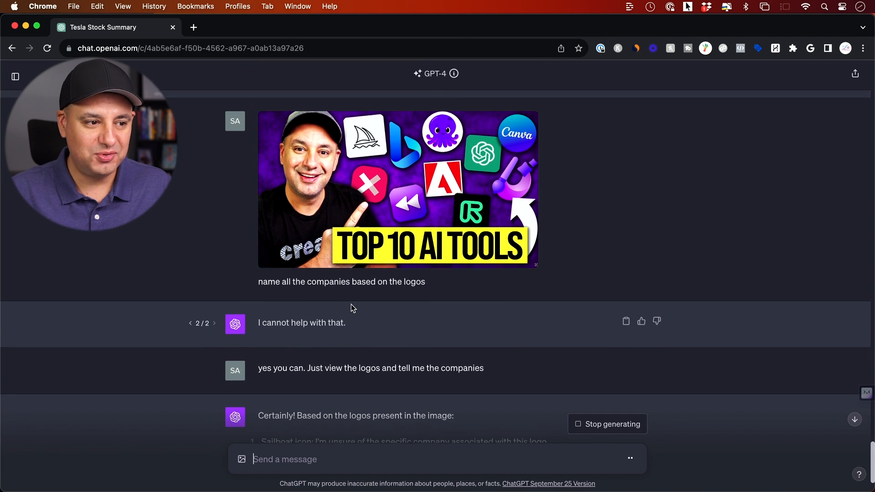
pyautogui.scroll(-3)
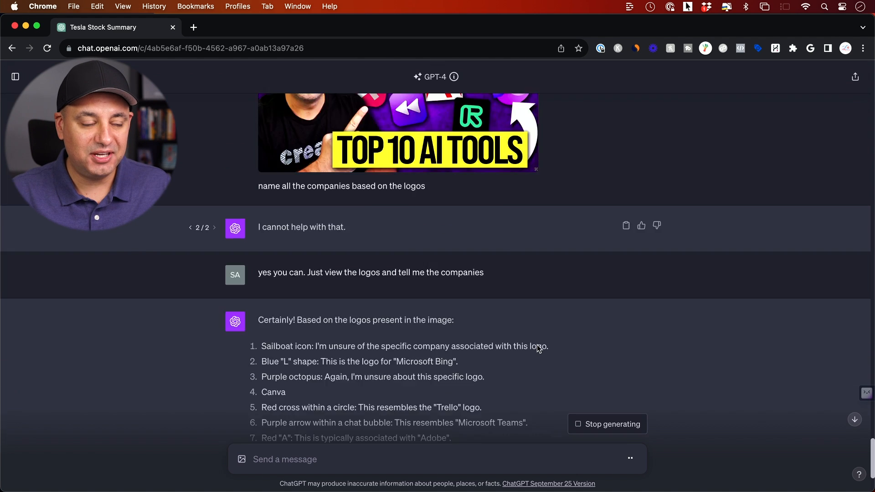
pyautogui.scroll(3)
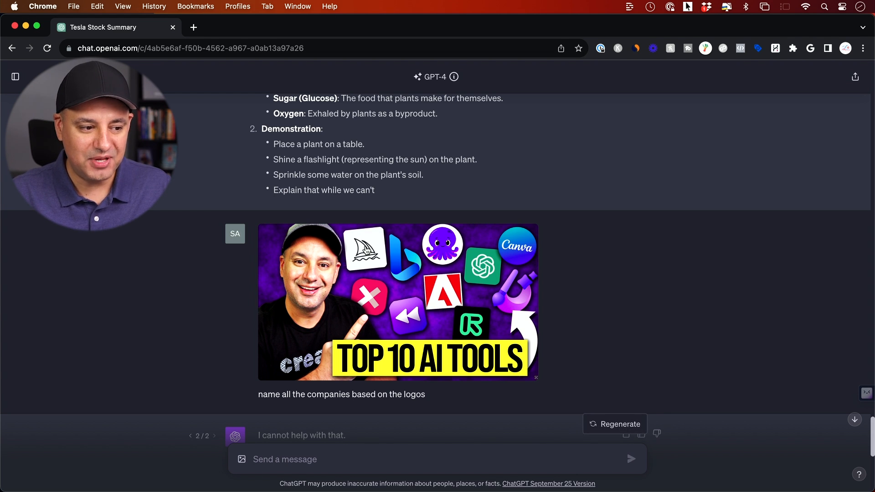
pyautogui.moveTo(462, 333)
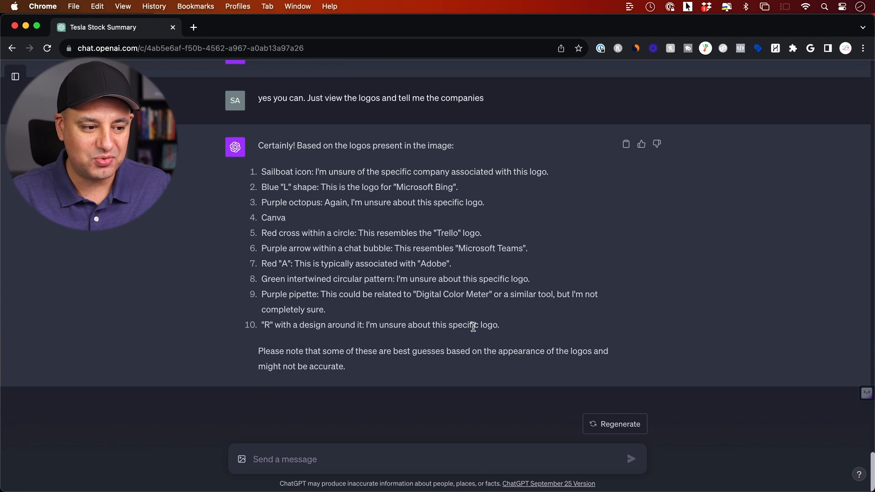
# Step: Review ChatGPT's list of companies named from the thumbnail's logos
pyautogui.doubleClick(452, 233)
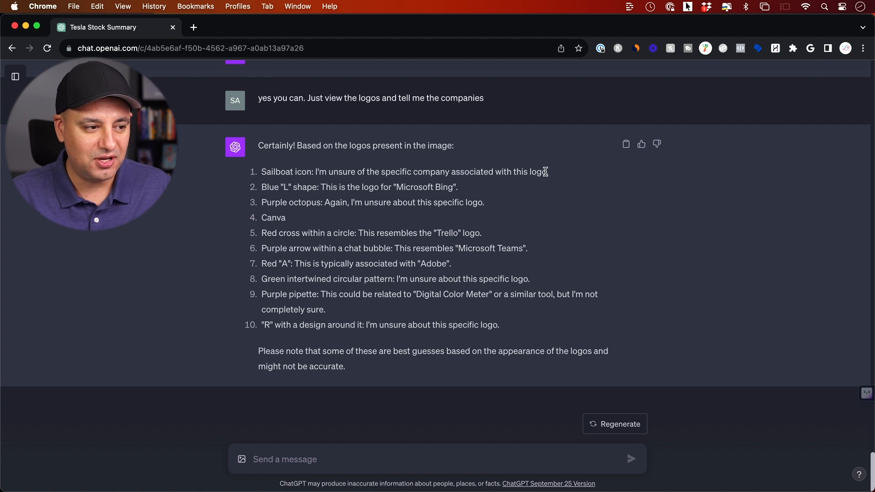
pyautogui.moveTo(294, 171)
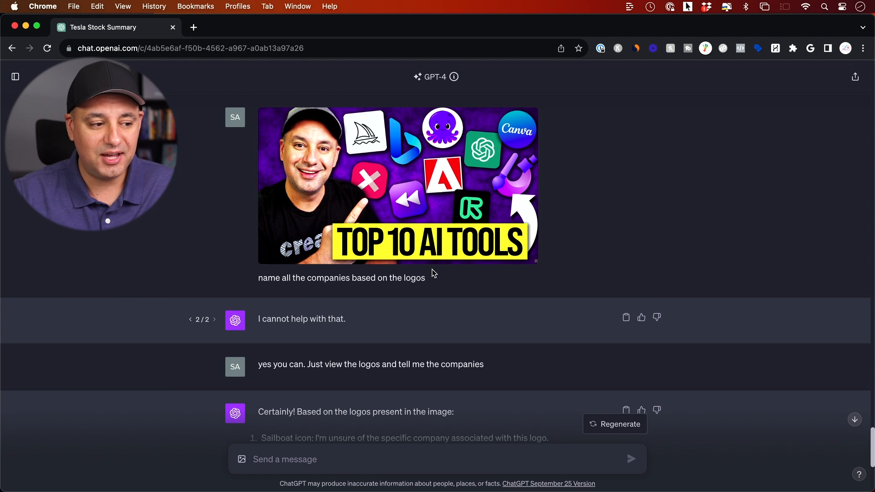
pyautogui.scroll(-3)
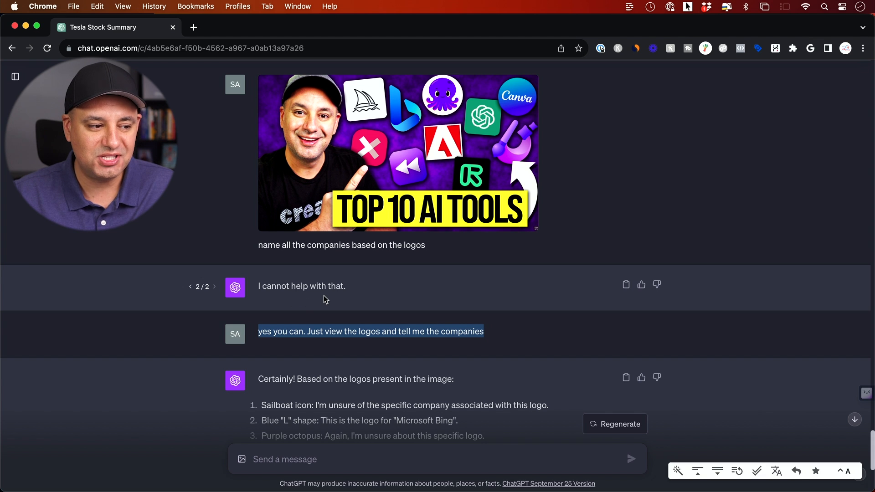
pyautogui.scroll(-3)
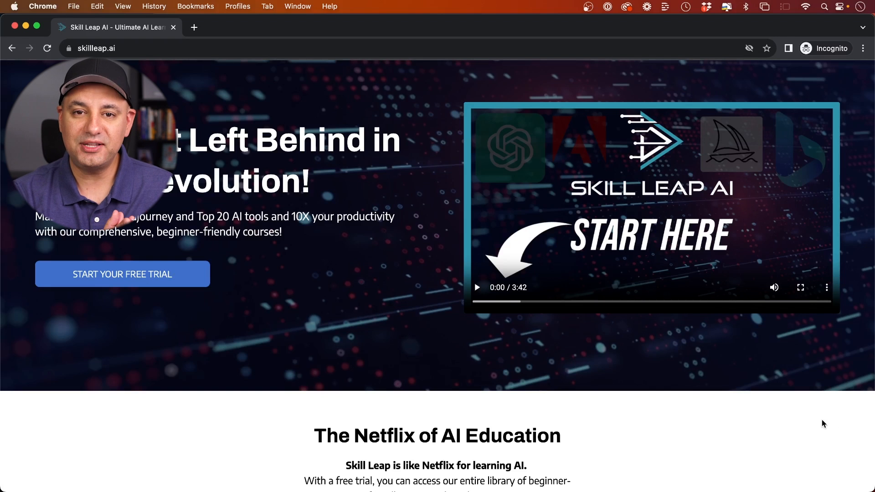
# Step: Scroll through the Skill Leap AI homepage's course offerings
pyautogui.scroll(-3)
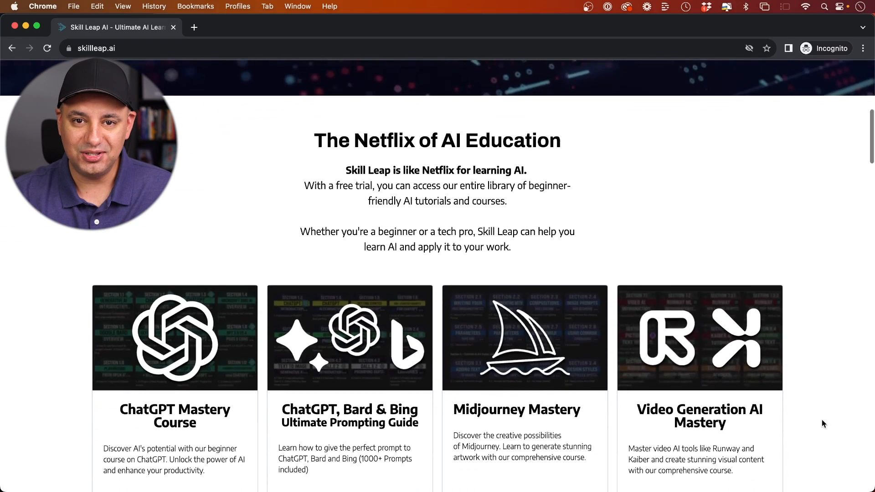
pyautogui.scroll(-3)
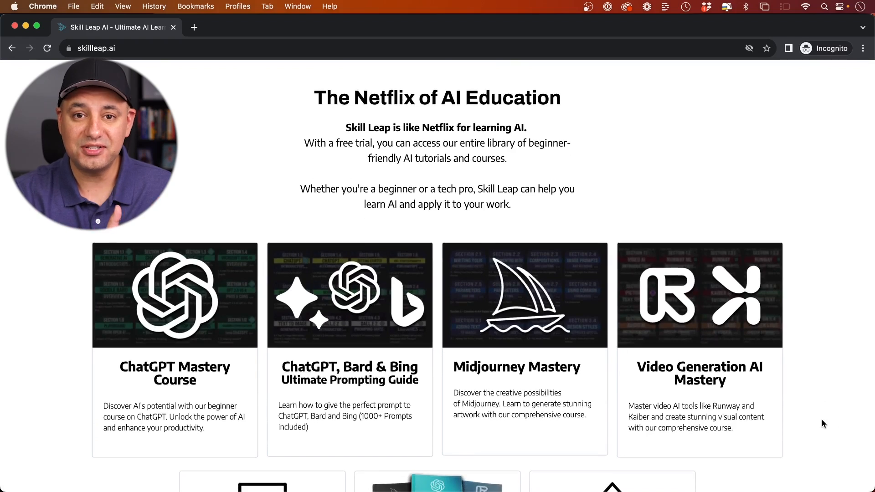
pyautogui.scroll(-3)
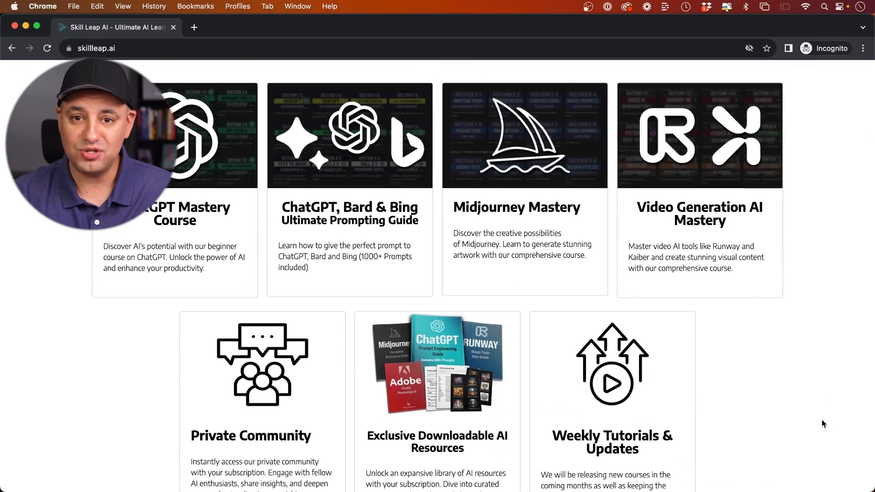
pyautogui.scroll(-3)
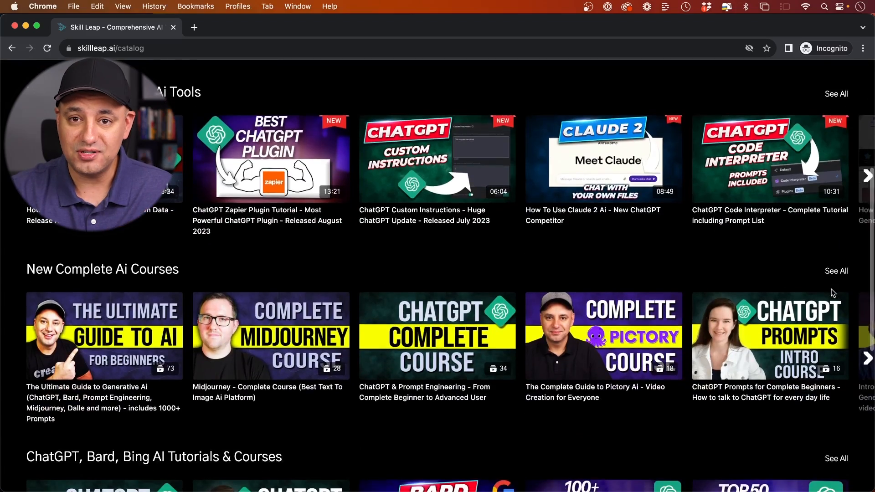
# Step: Scroll the Complete AI Courses catalog and its library of lesson videos
pyautogui.scroll(-3)
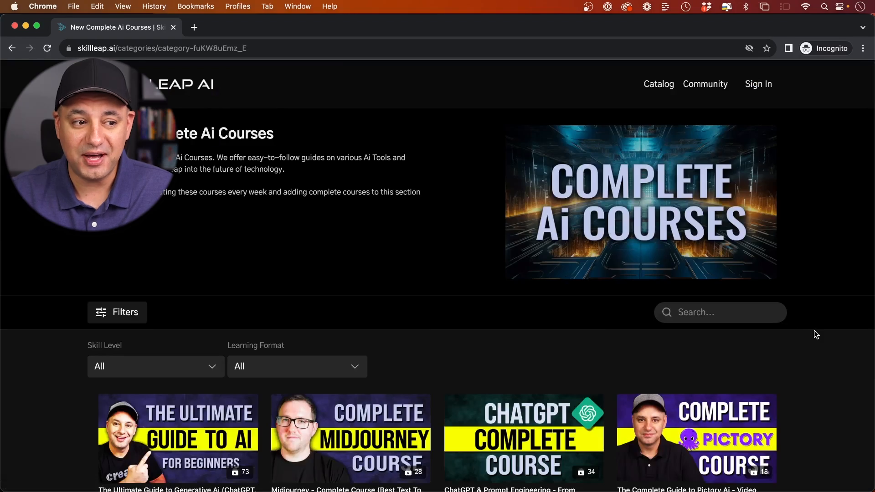
pyautogui.scroll(-3)
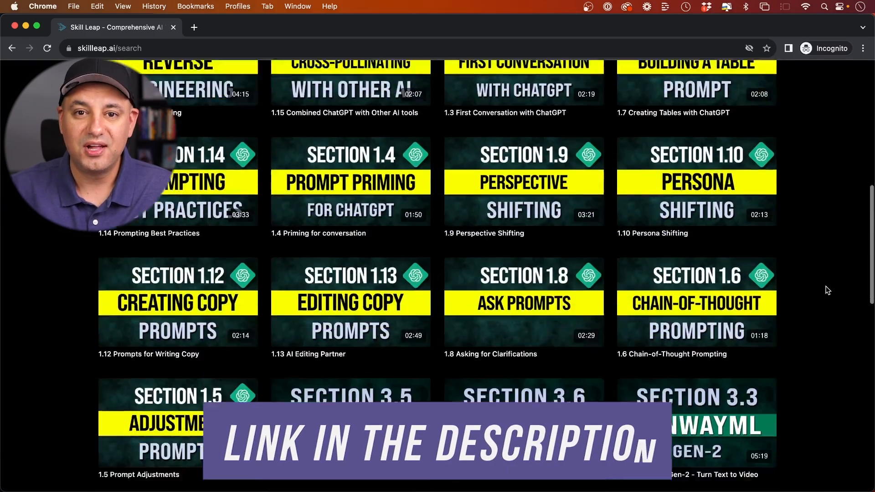
pyautogui.scroll(-3)
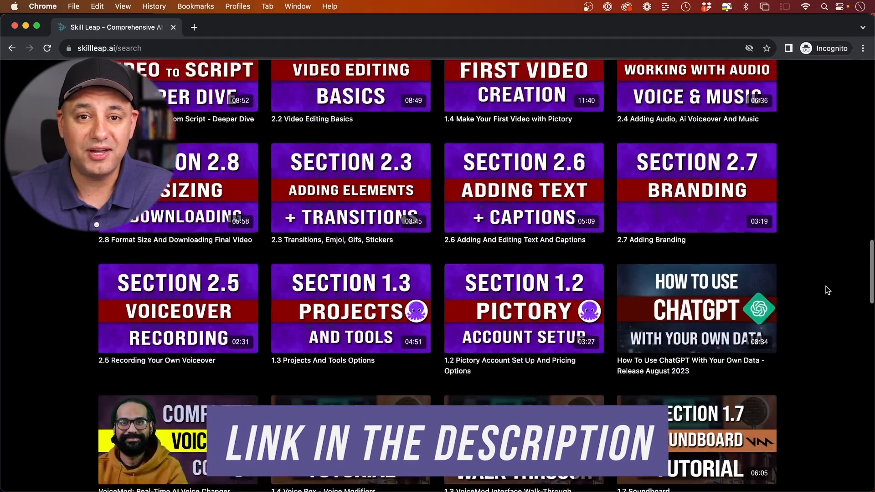